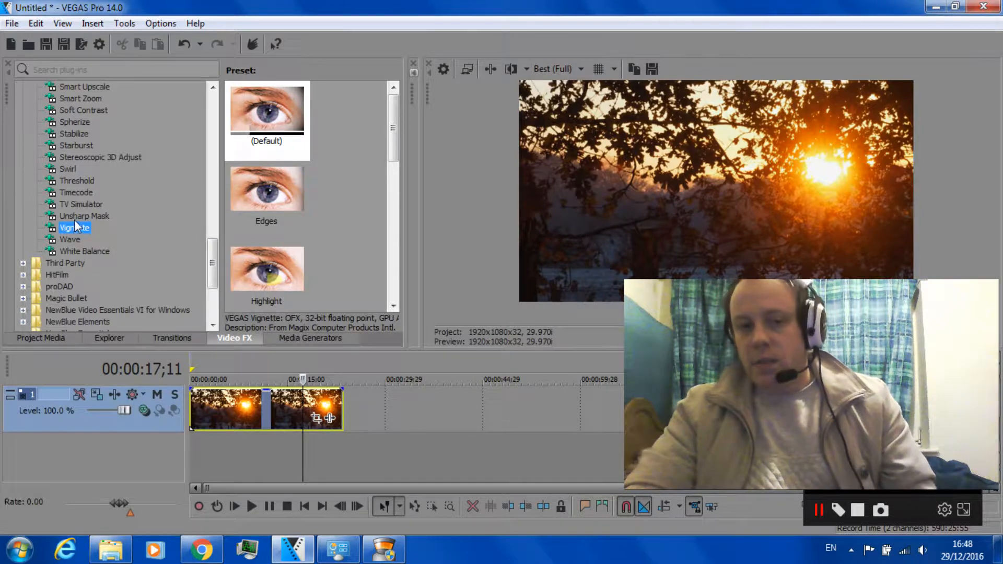
Step: Apply the VEGAS Vignette (Default) preset to the sunset tree clip, opening Video Event FX
left_click(267, 119)
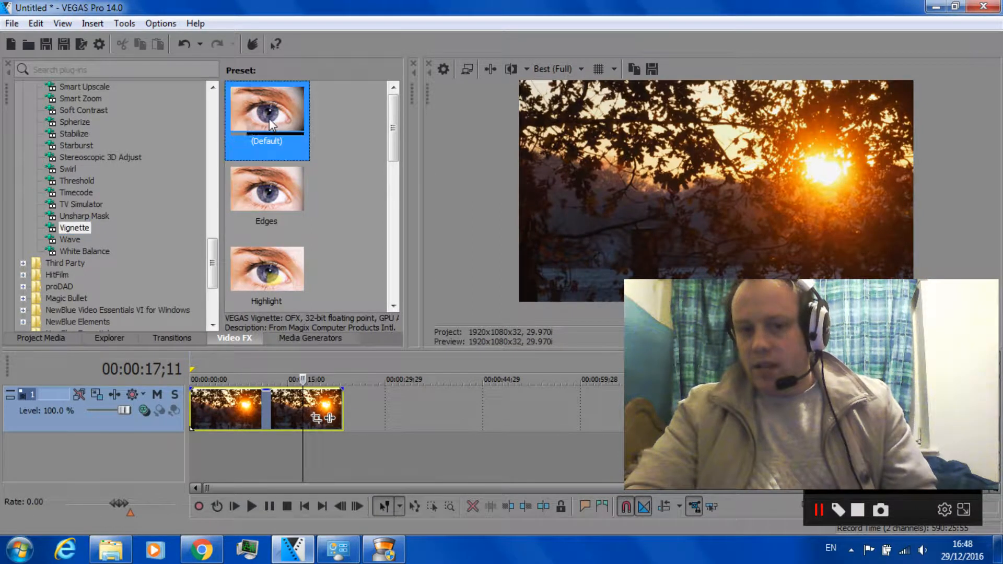
double_click(266, 120)
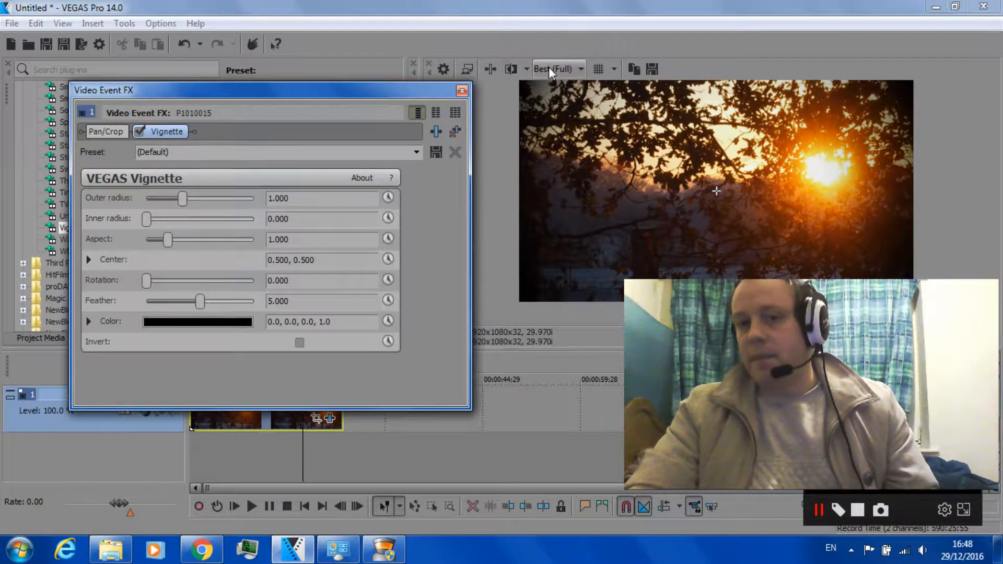
mouse_move(552, 69)
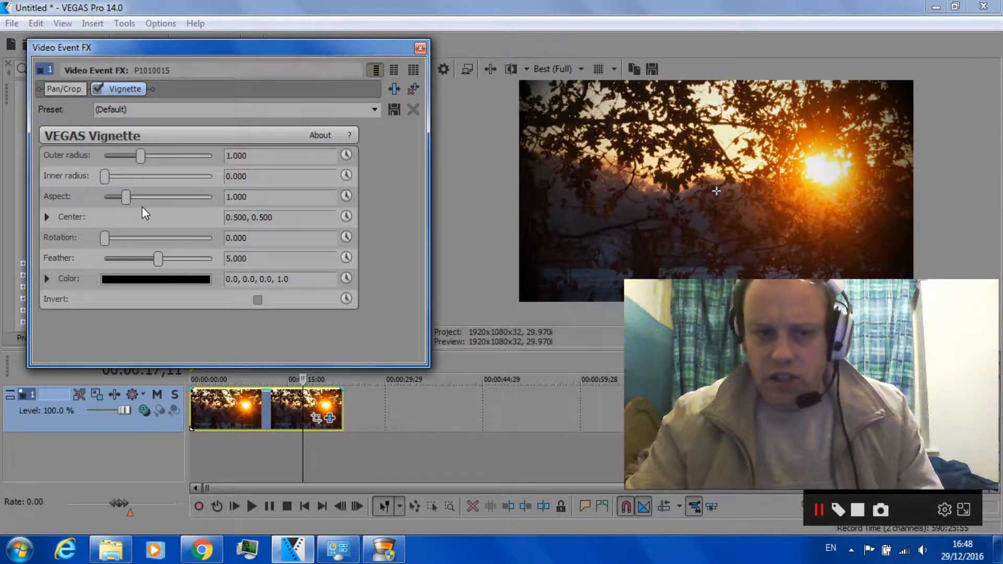
mouse_move(600, 87)
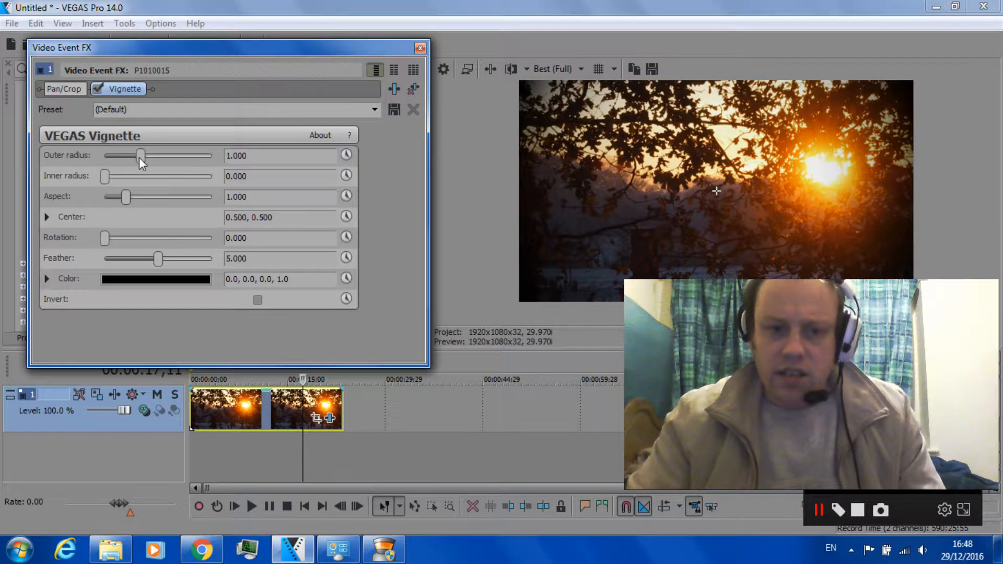
Step: Set Outer radius to 0.551 and Inner radius to 0.238 for a small soft-edged circle
left_click_drag(141, 156, 131, 156)
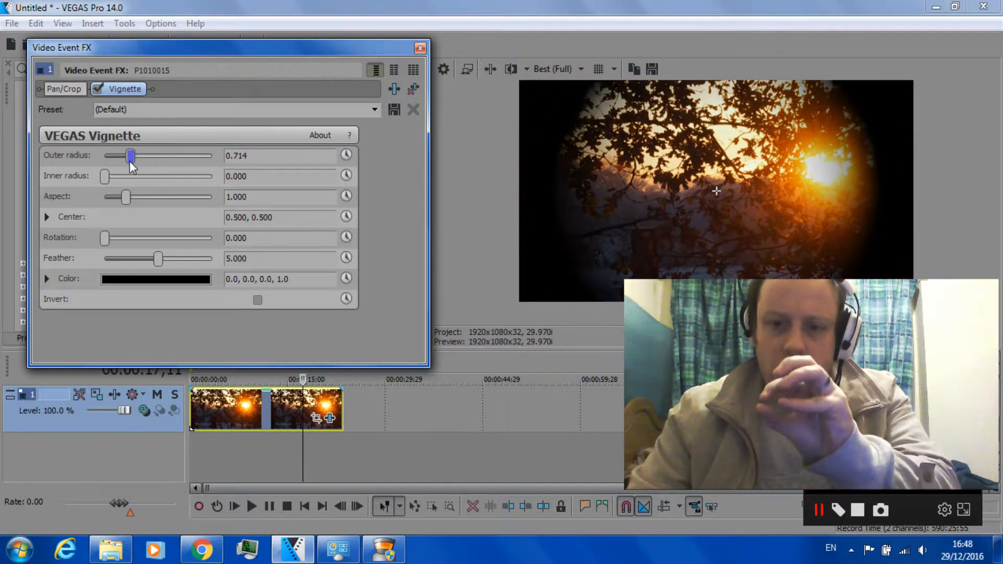
left_click_drag(132, 156, 127, 156)
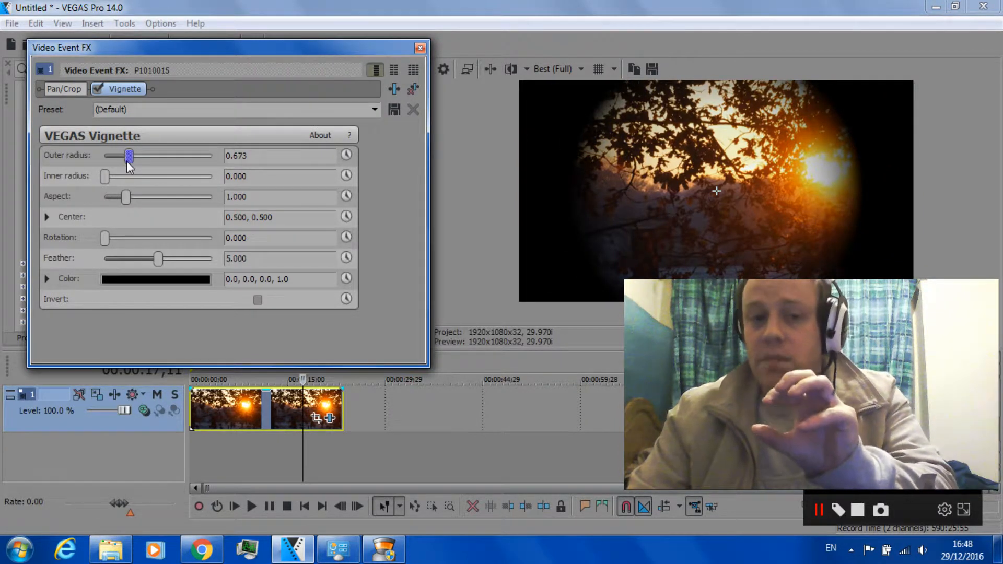
left_click_drag(127, 156, 152, 155)
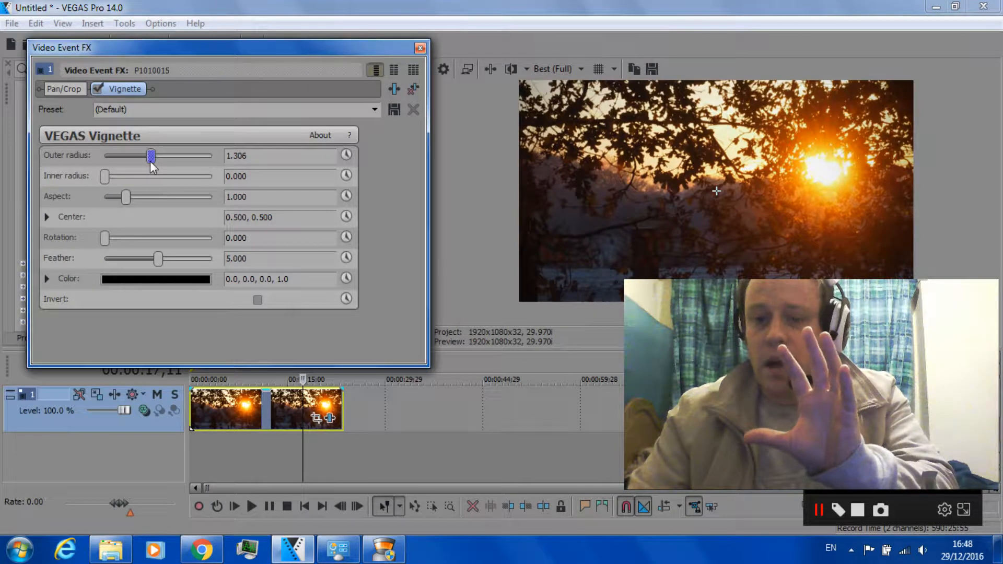
left_click_drag(150, 156, 125, 155)
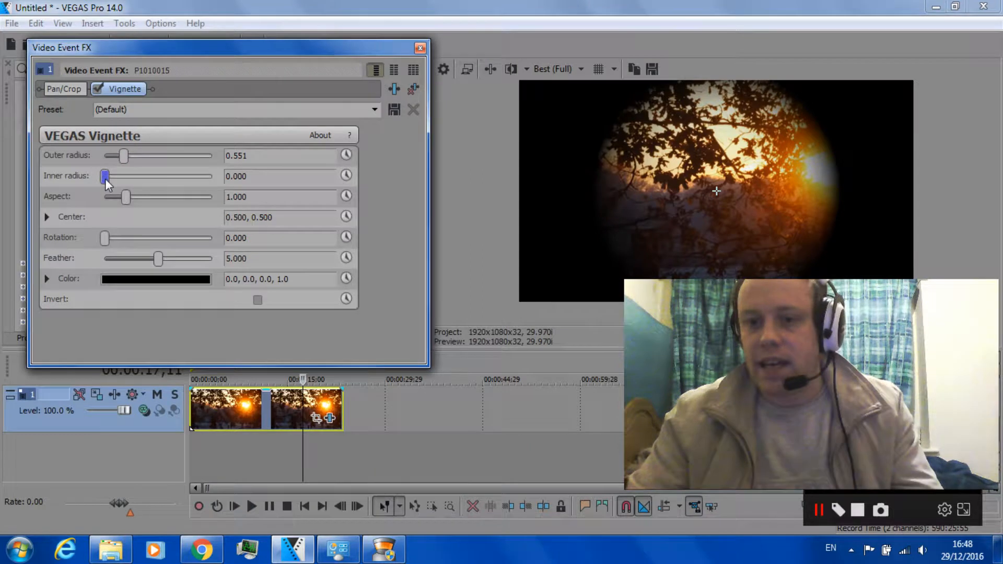
left_click_drag(106, 175, 212, 176)
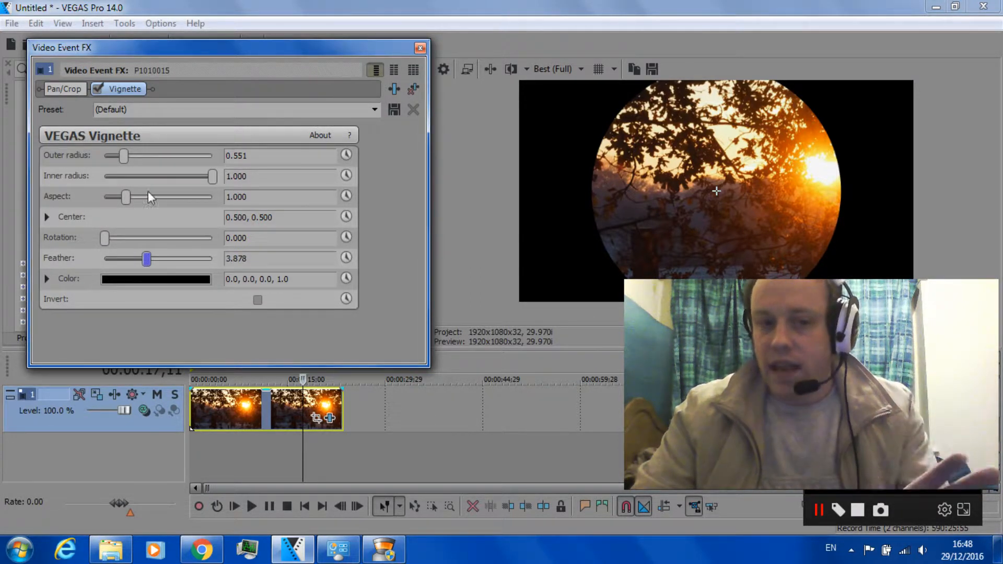
left_click_drag(212, 175, 131, 175)
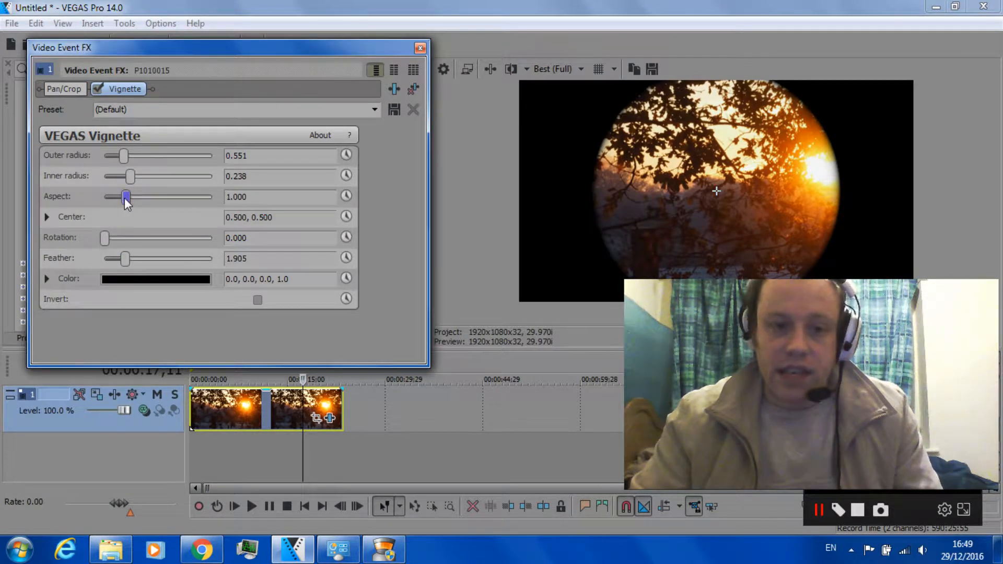
Step: Stretch Aspect to 2.240 for a wide oval, testing Rotation and returning it to 0
left_click_drag(126, 196, 160, 196)
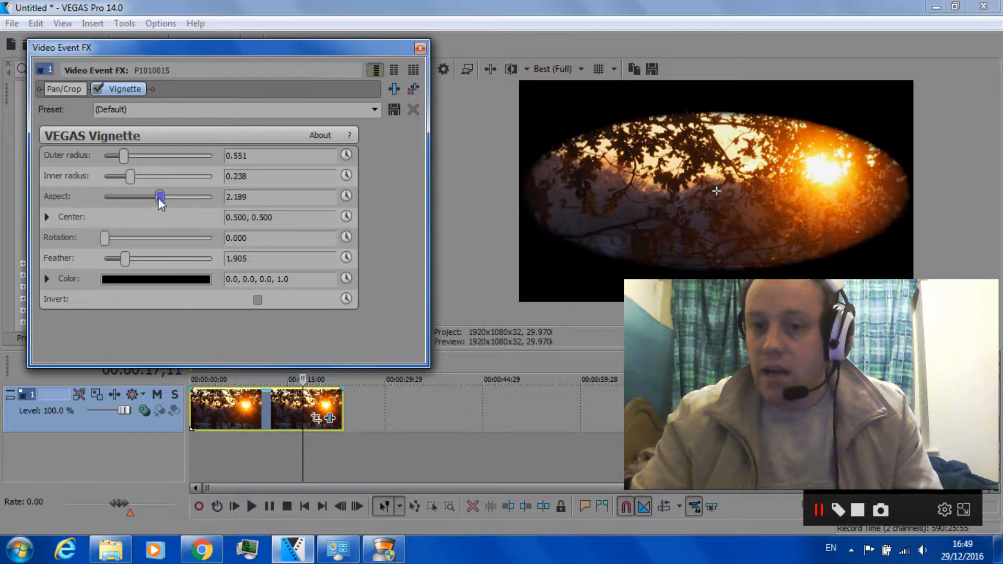
left_click_drag(160, 197, 132, 196)
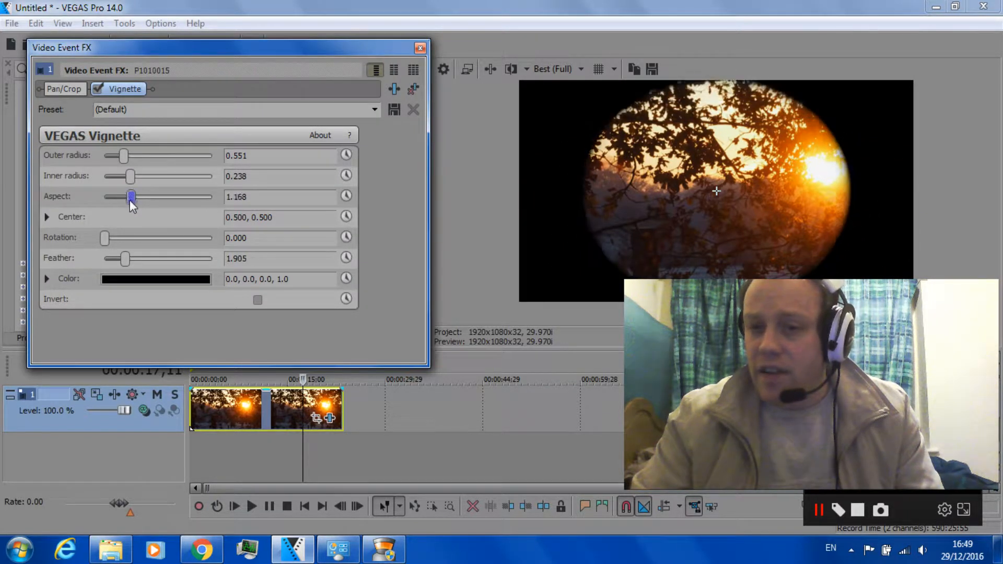
left_click_drag(131, 198, 143, 197)
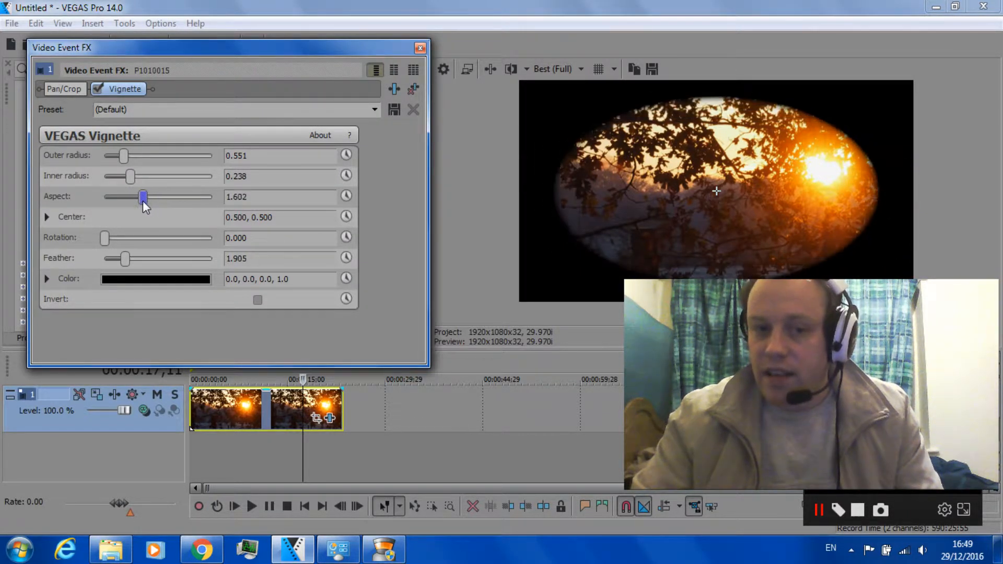
left_click_drag(143, 198, 104, 198)
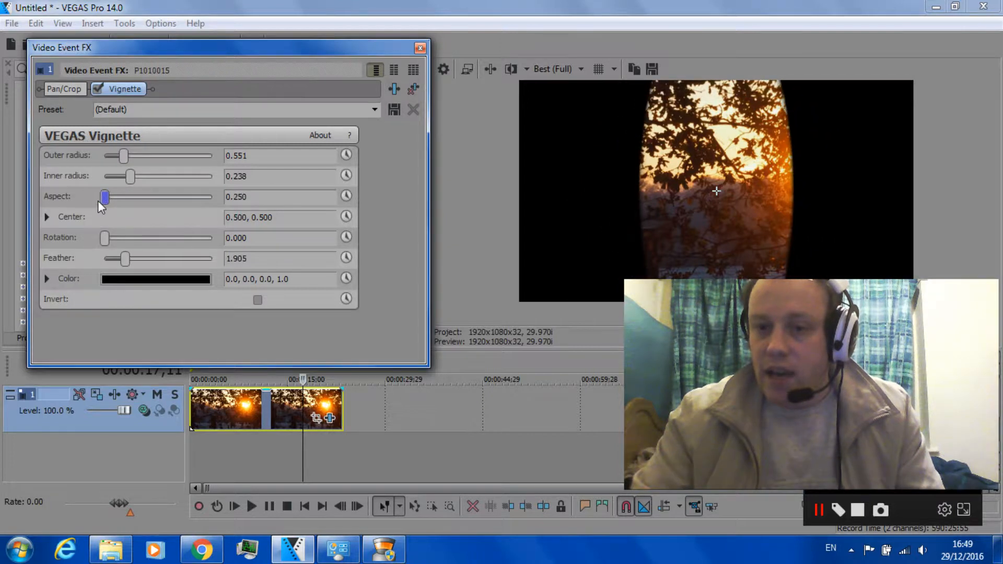
left_click_drag(106, 197, 160, 197)
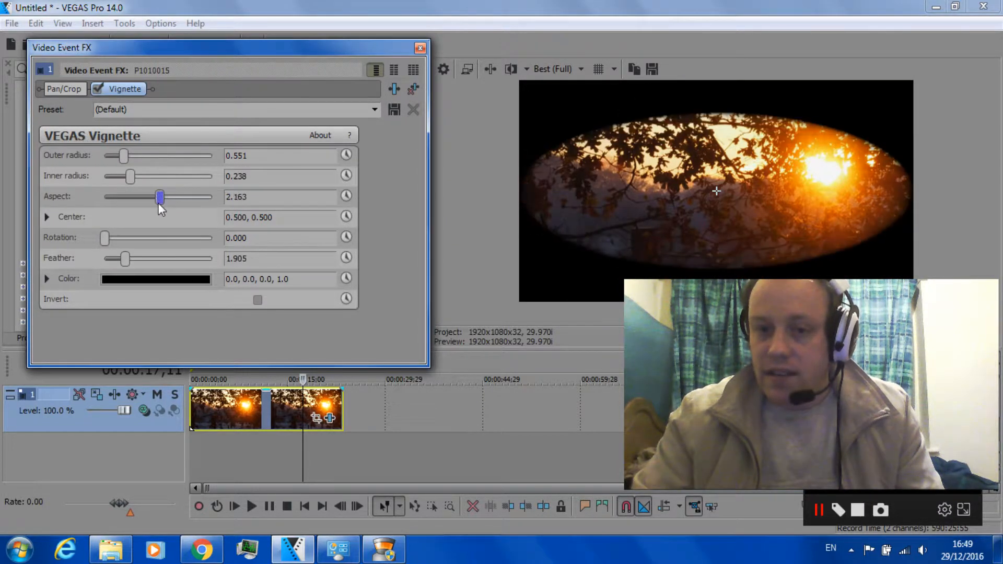
left_click_drag(160, 197, 163, 198)
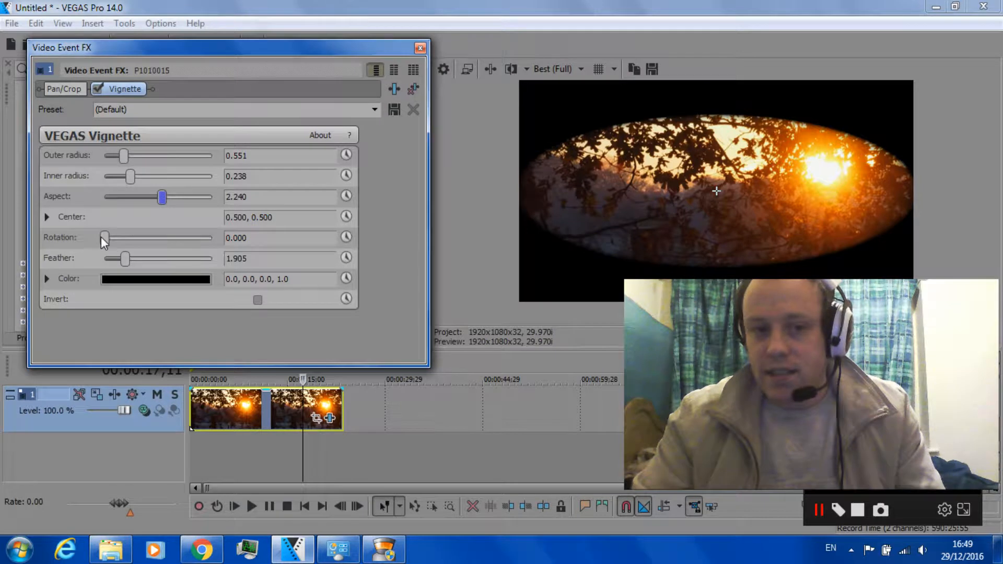
left_click_drag(105, 237, 146, 237)
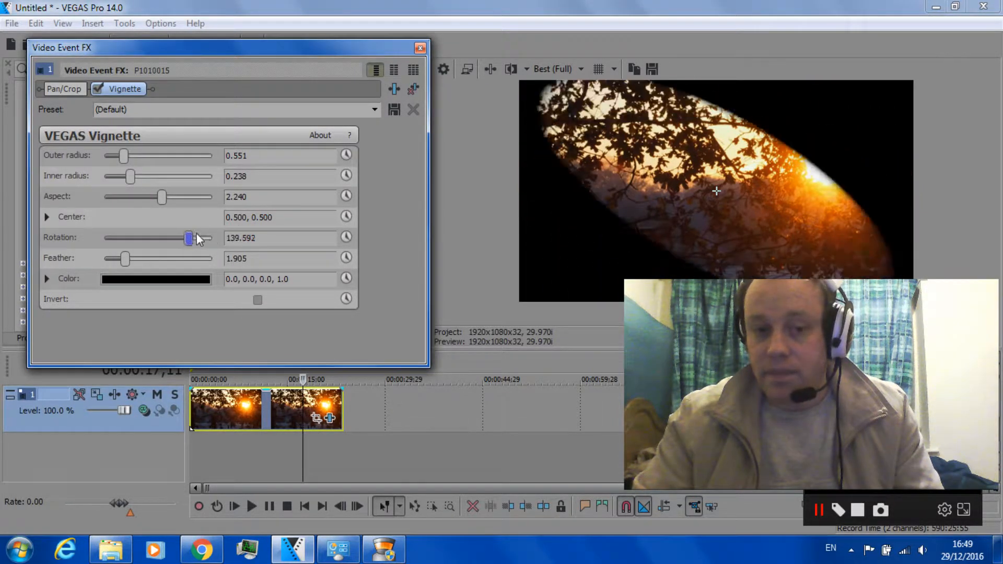
left_click_drag(189, 237, 104, 237)
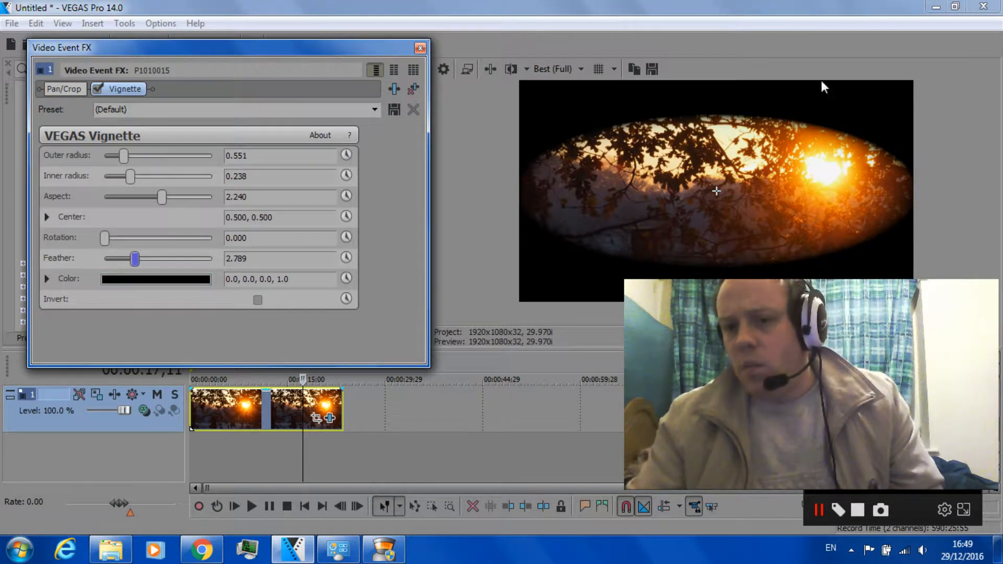
mouse_move(703, 238)
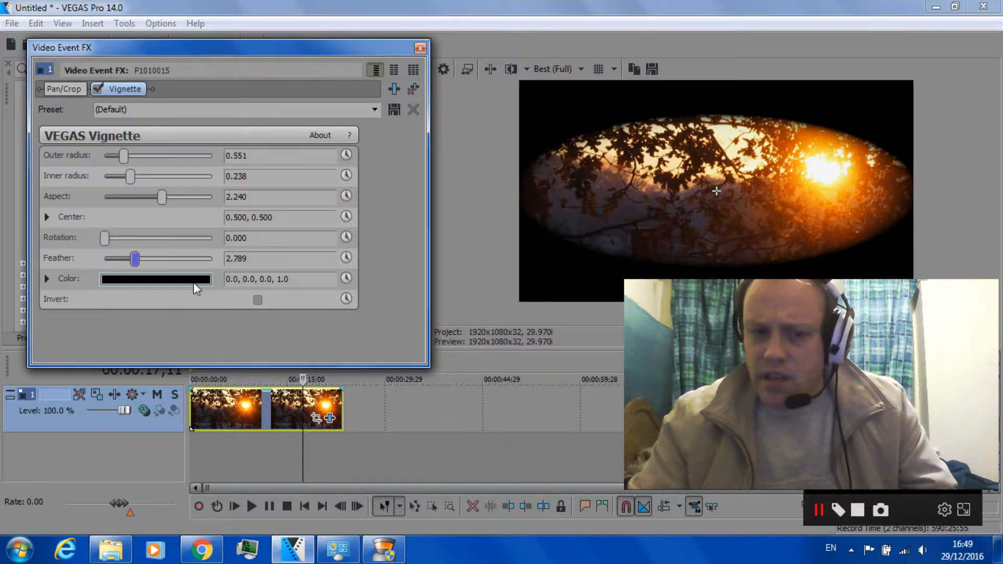
Step: Change the vignette surround colour from black, trying dark green and ending on white (1.0, 1.0, 1.0)
left_click(155, 279)
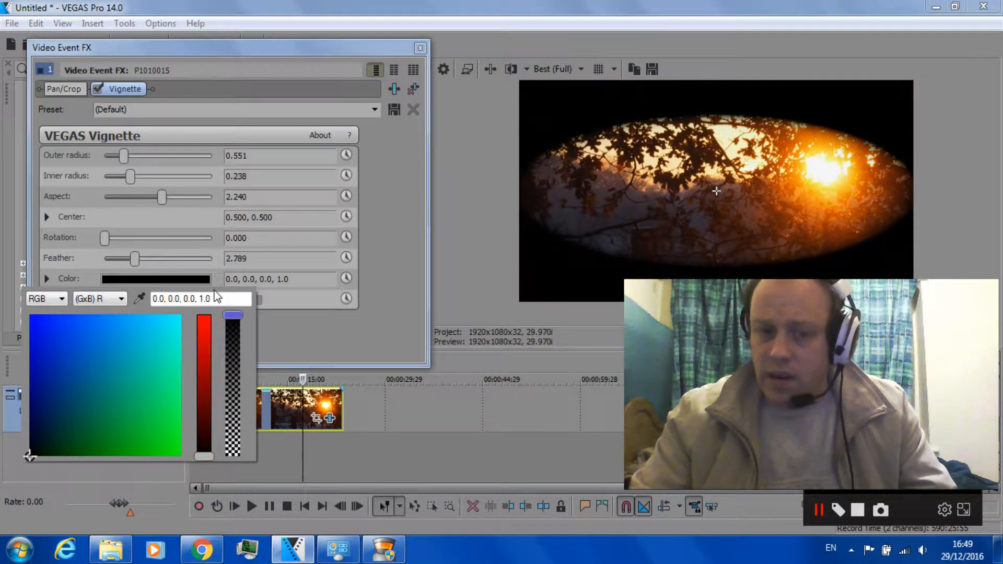
left_click(84, 435)
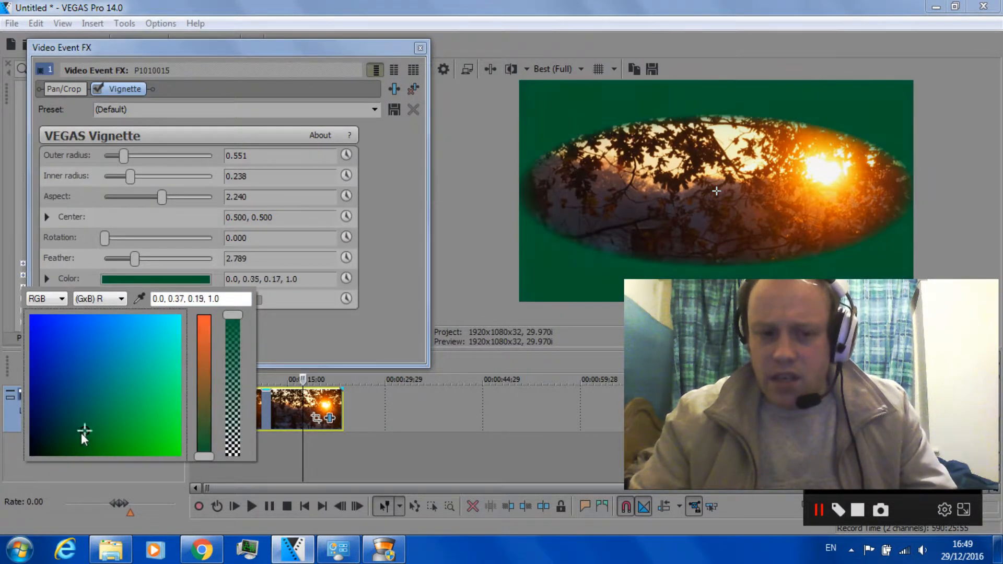
left_click(54, 455)
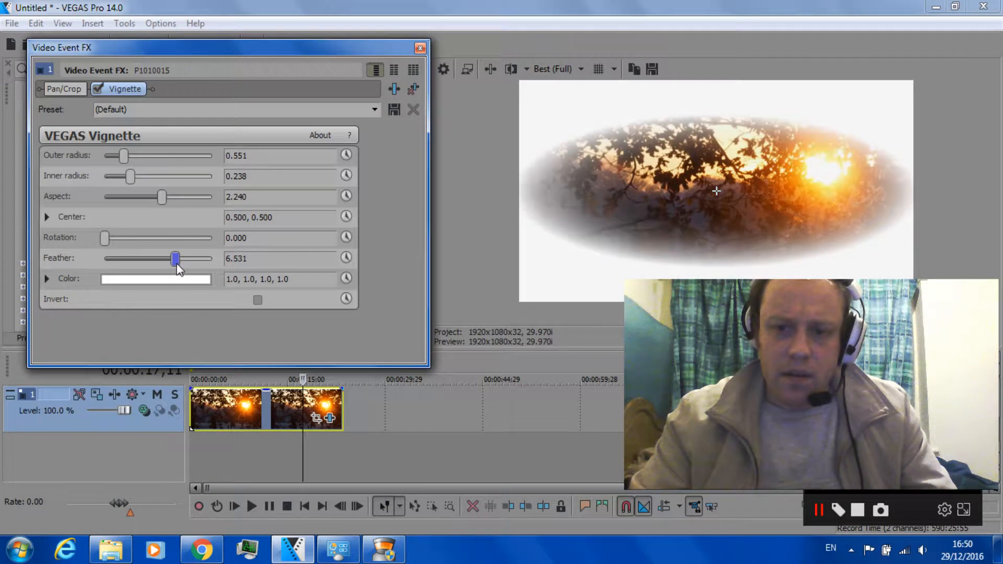
Step: Return Inner radius to zero and push the white Outer radius out toward the frame edges
left_click_drag(131, 176, 135, 176)
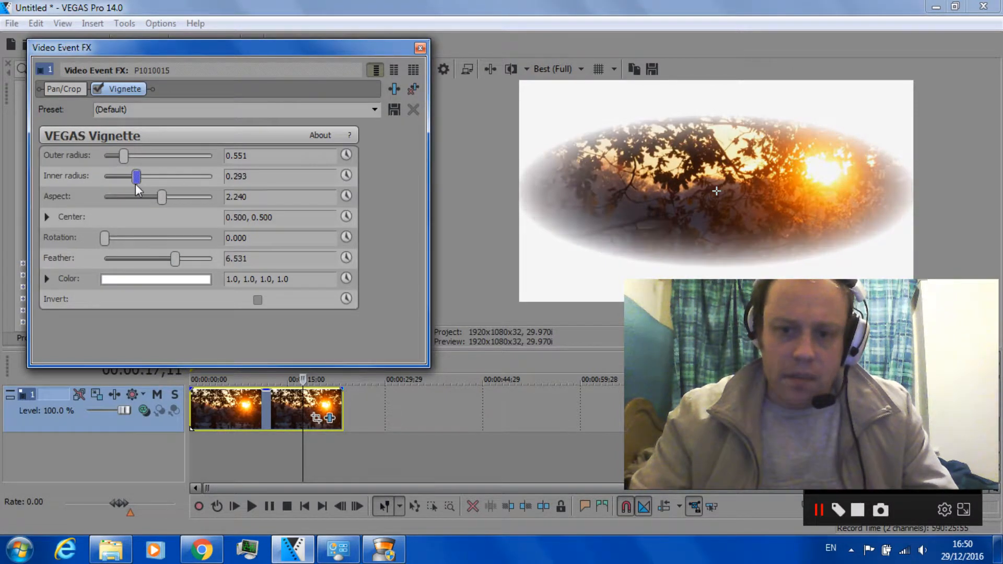
left_click_drag(134, 175, 104, 176)
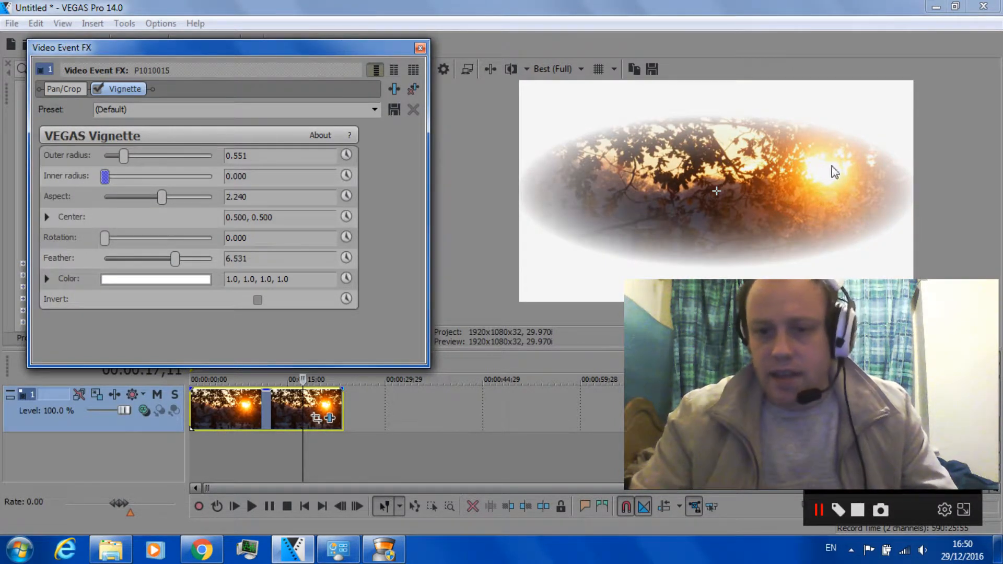
left_click_drag(124, 155, 132, 154)
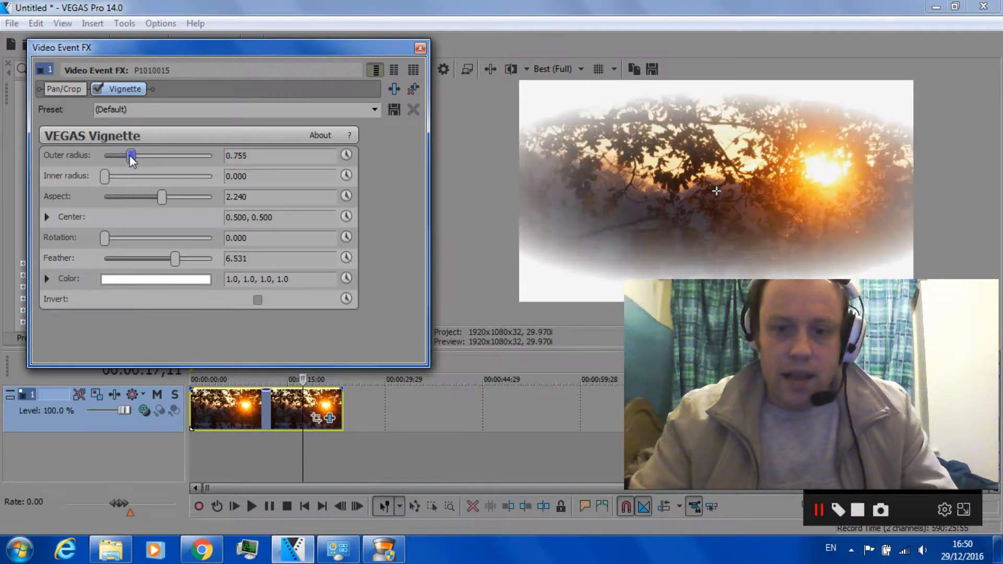
left_click_drag(132, 156, 146, 156)
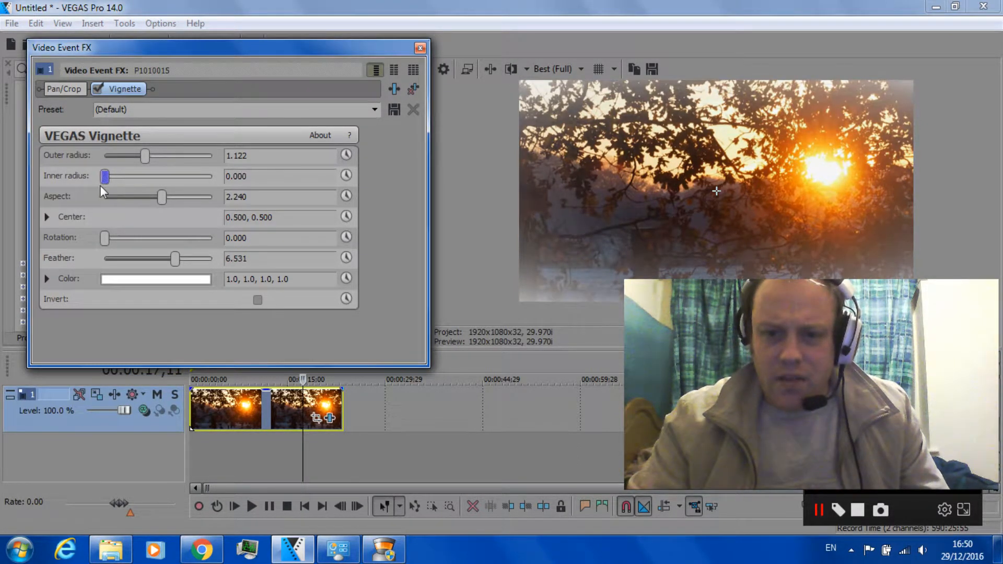
left_click_drag(146, 155, 132, 156)
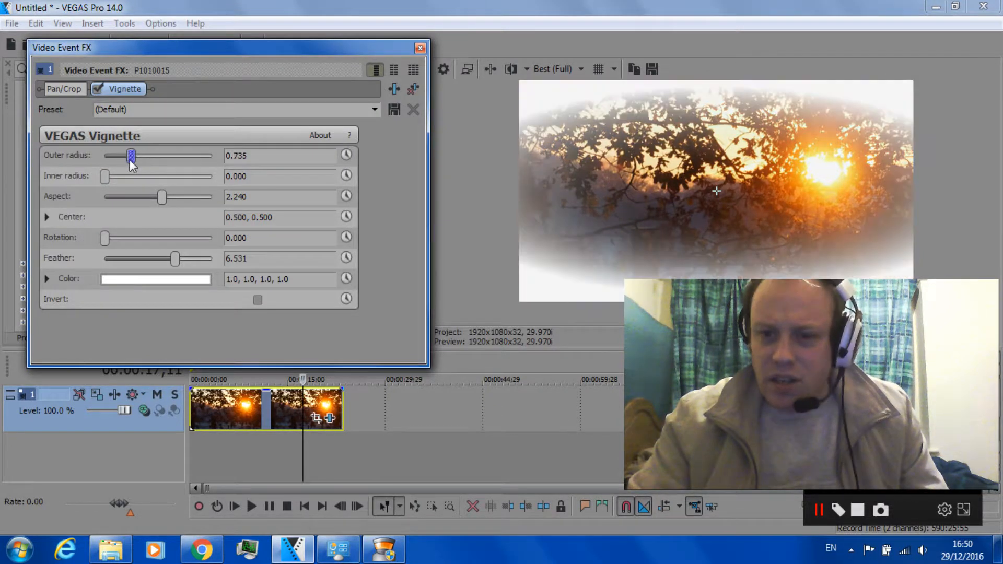
Step: Narrow Aspect to 1.474 and settle Outer radius around 1.082 for a faint edge glow
left_click_drag(161, 197, 144, 197)
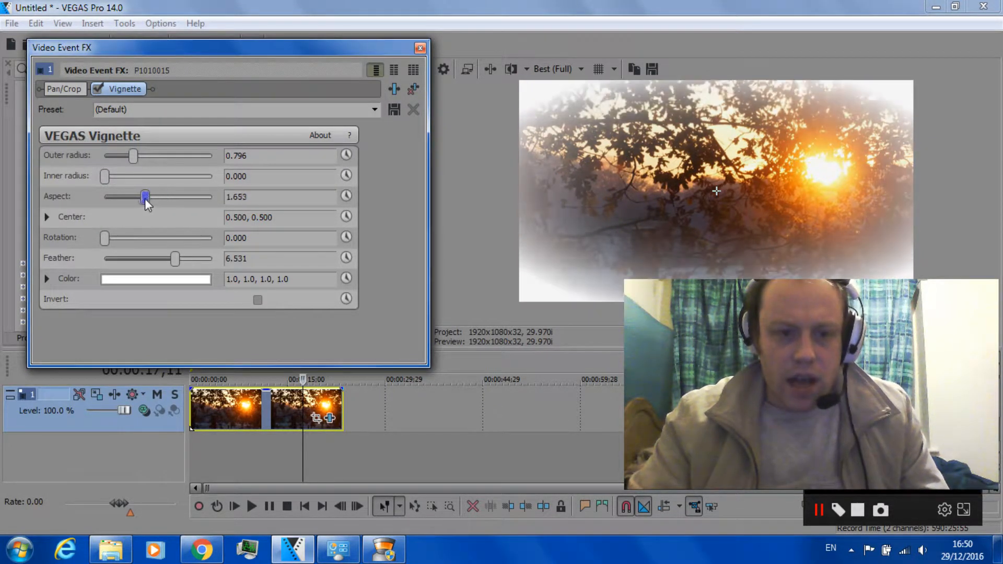
left_click_drag(145, 197, 141, 196)
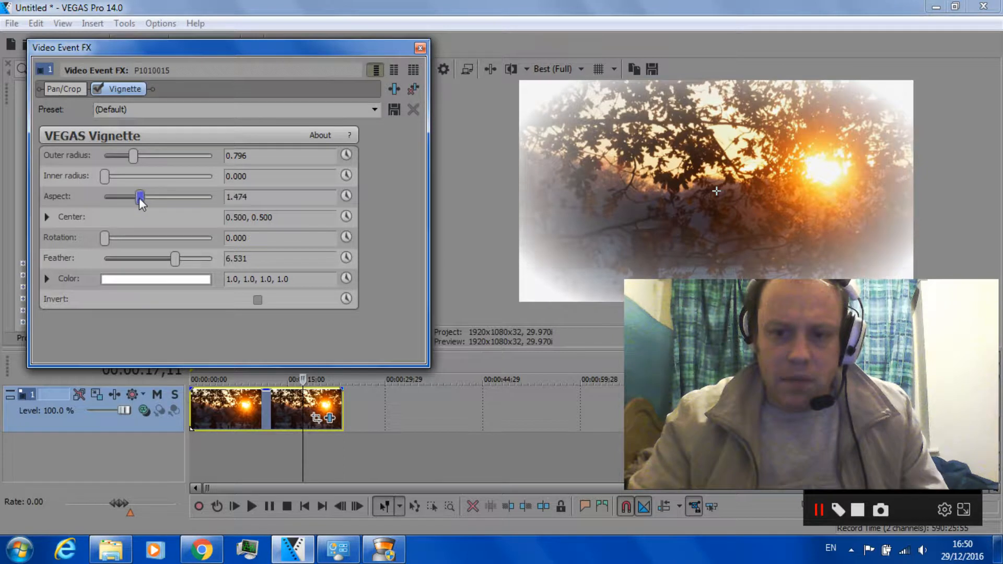
left_click_drag(133, 156, 123, 156)
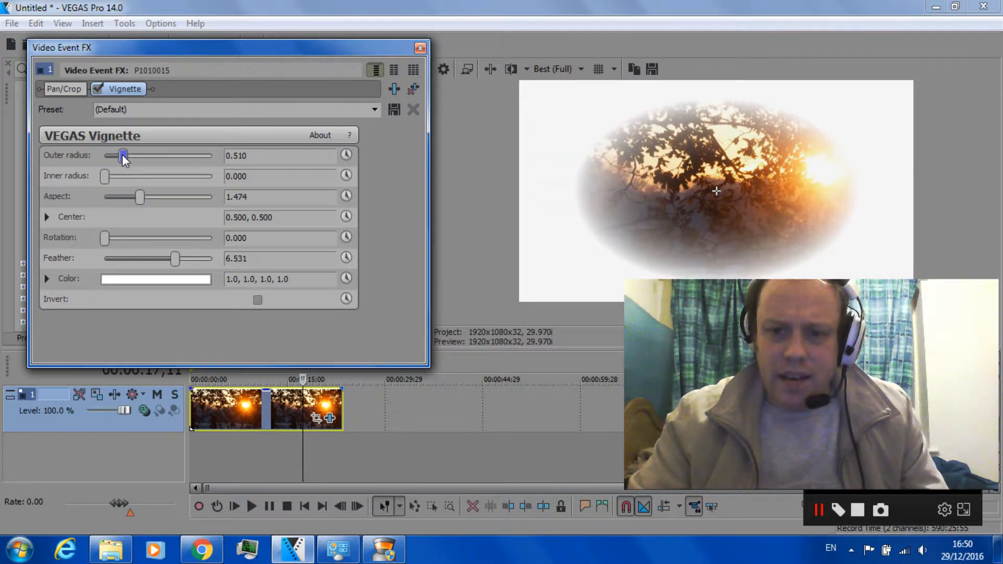
left_click_drag(123, 156, 146, 155)
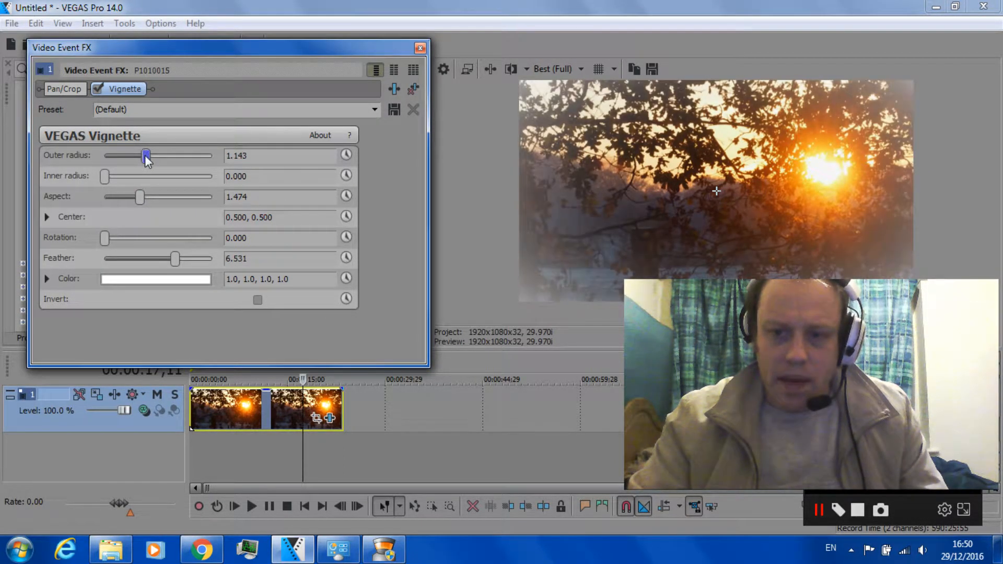
left_click_drag(147, 155, 144, 156)
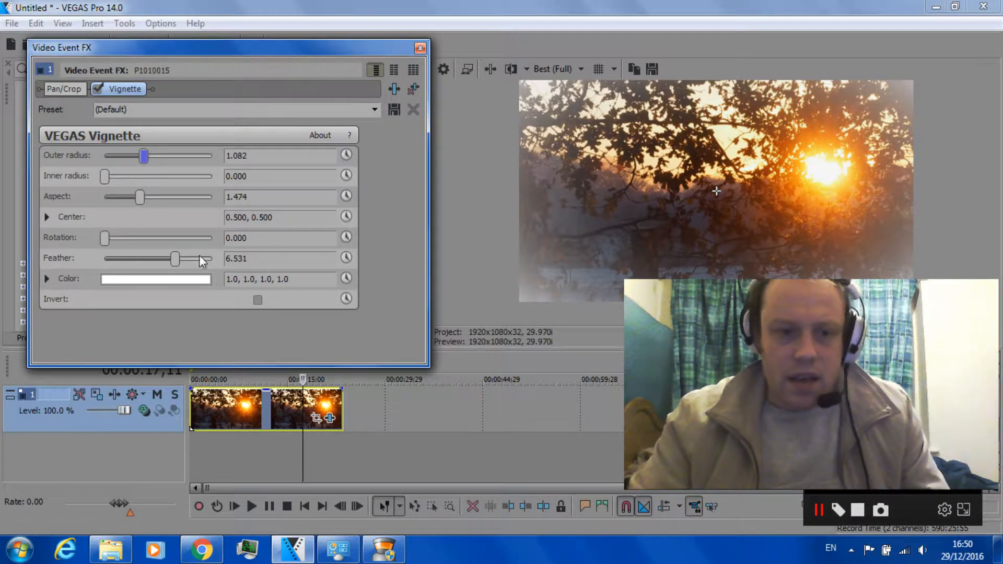
Step: Lower the white vignette's alpha to 0.15 and reduce Outer radius to 0.000
left_click(155, 278)
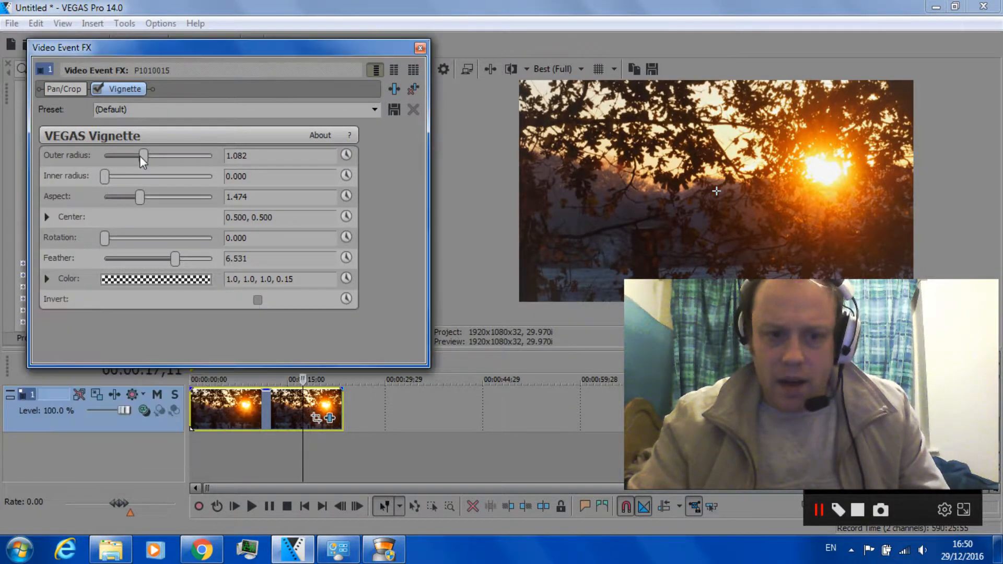
left_click_drag(144, 156, 113, 155)
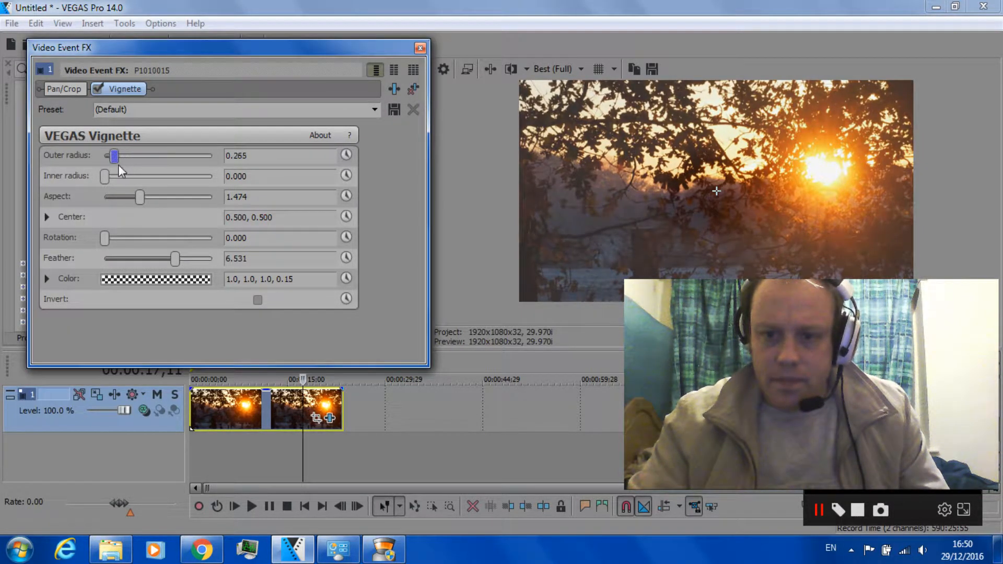
left_click_drag(114, 156, 104, 156)
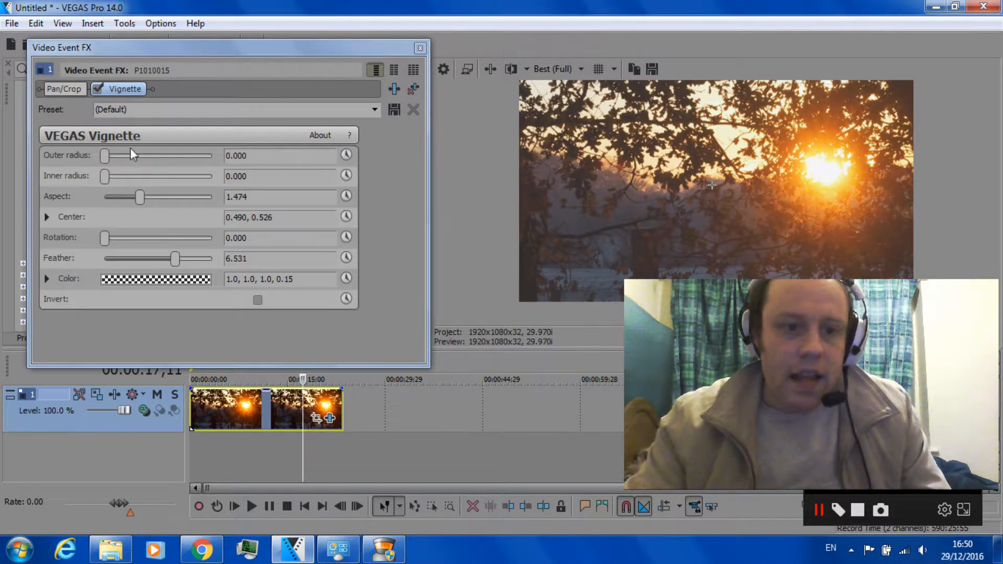
Step: Widen Aspect to 1.704, raise Outer radius to 0.776 and pick black at 0.59 alpha
left_click_drag(139, 196, 147, 196)
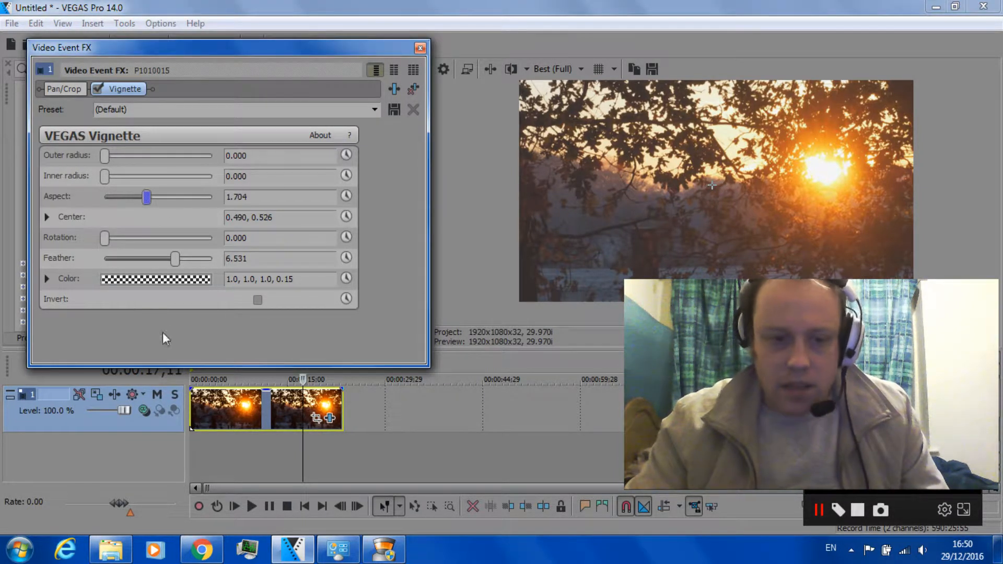
left_click(156, 279)
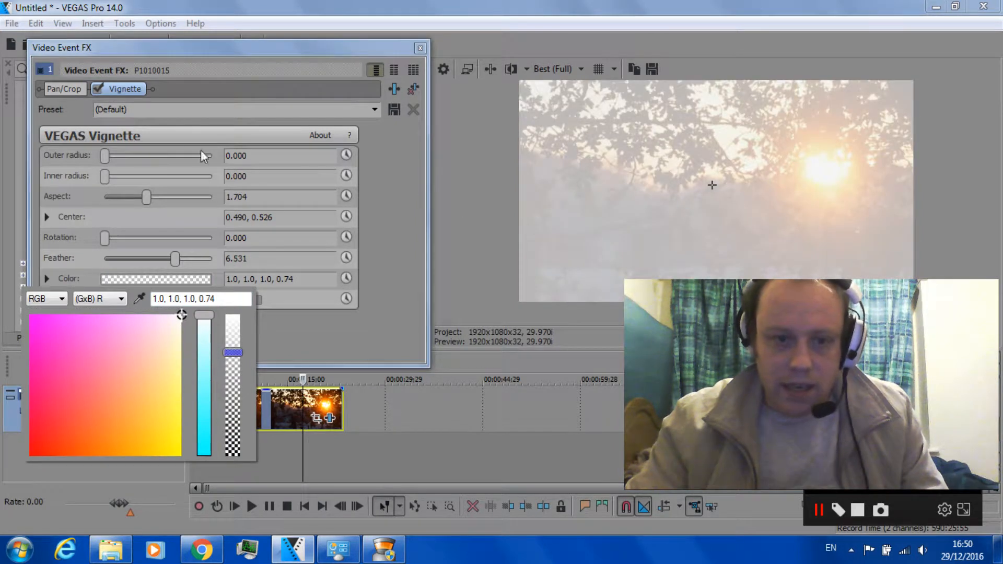
left_click_drag(105, 156, 108, 156)
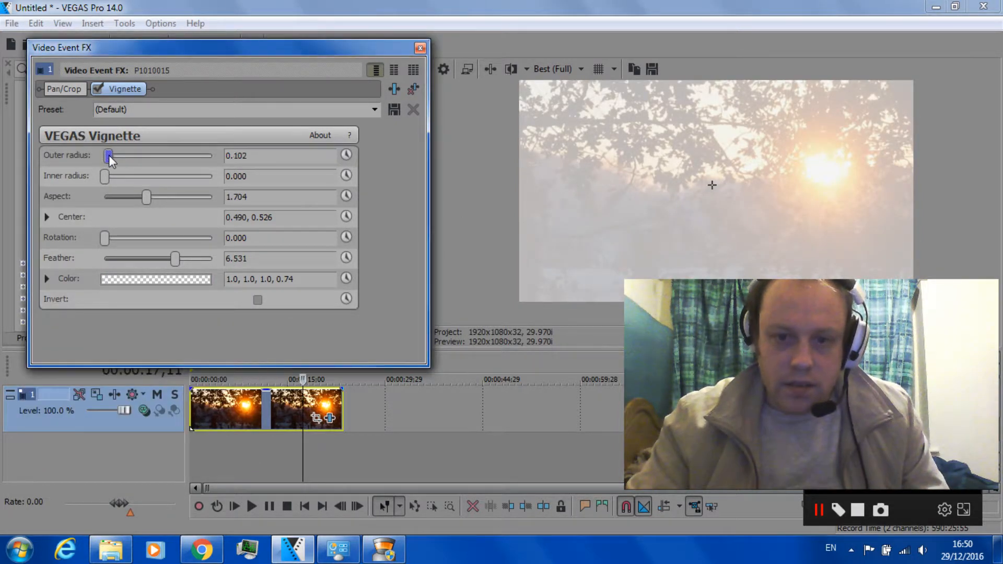
left_click_drag(107, 155, 133, 156)
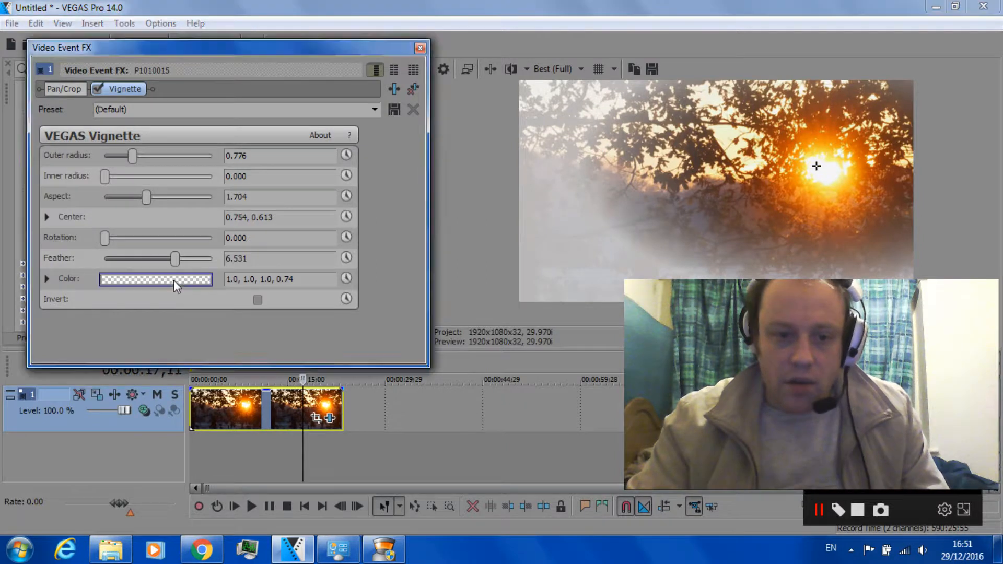
left_click(155, 279)
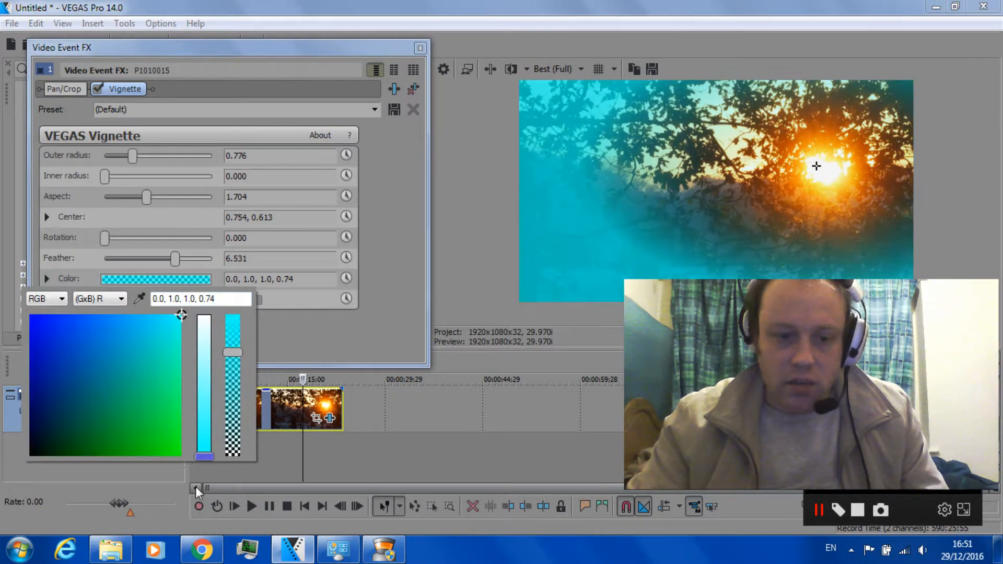
left_click(31, 455)
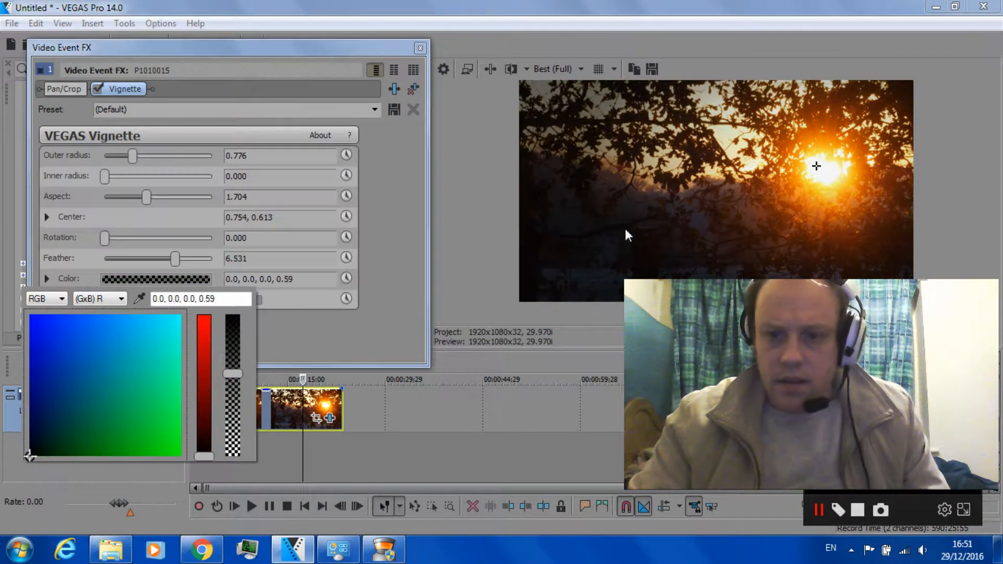
mouse_move(775, 125)
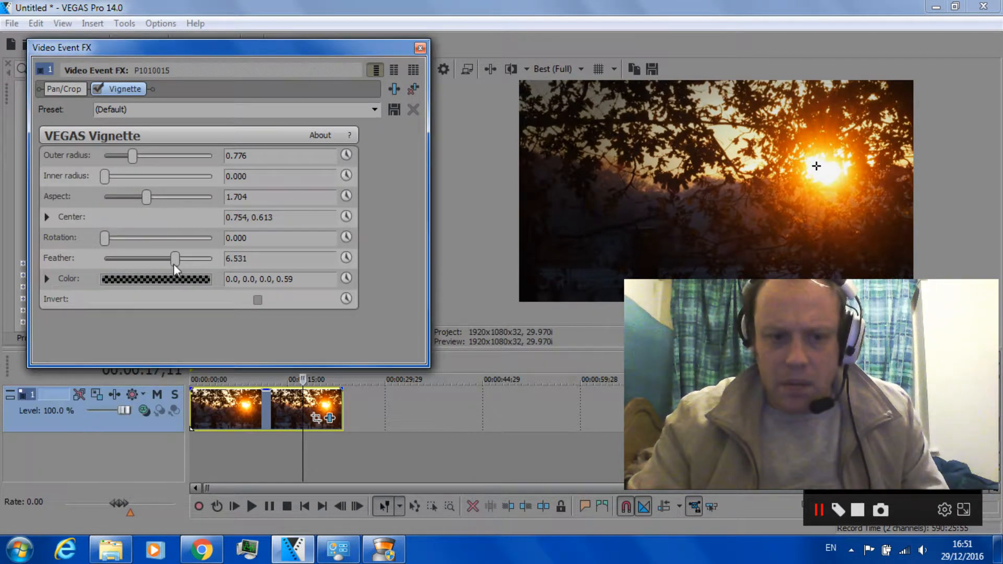
mouse_move(680, 235)
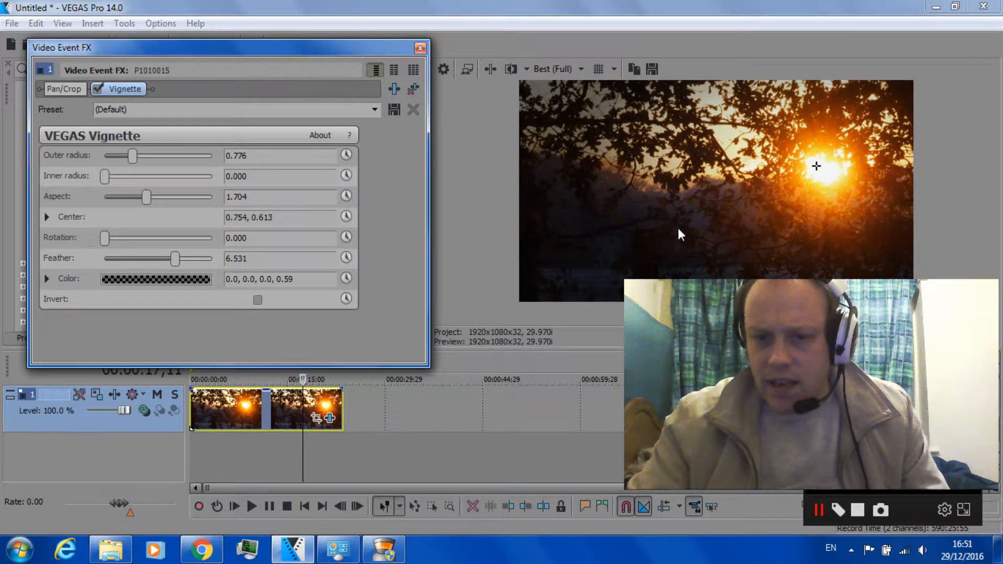
Step: Rotate the vignette to 22.041 and test Inner radius at maximum before returning it to zero
left_click_drag(104, 237, 117, 237)
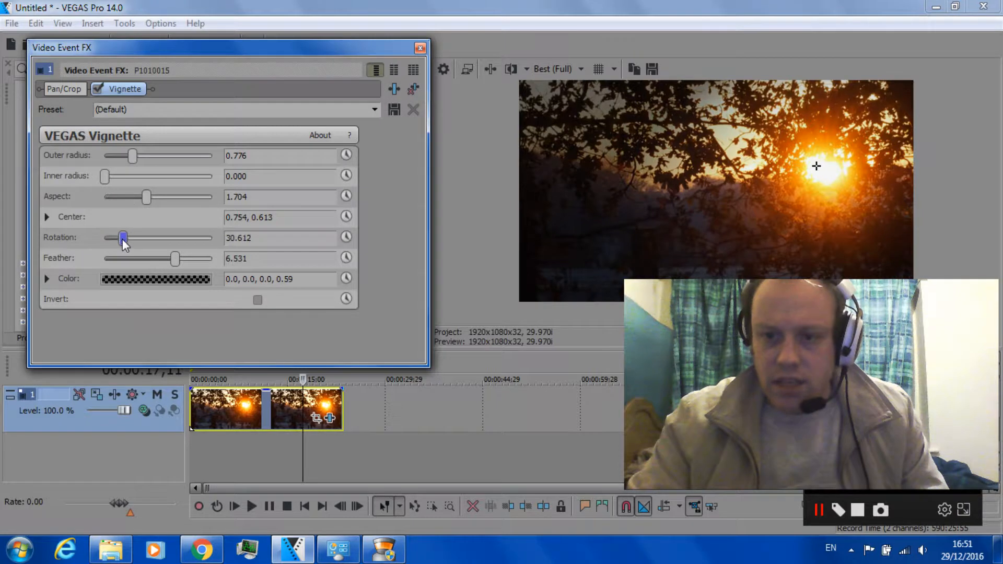
left_click_drag(123, 238, 117, 238)
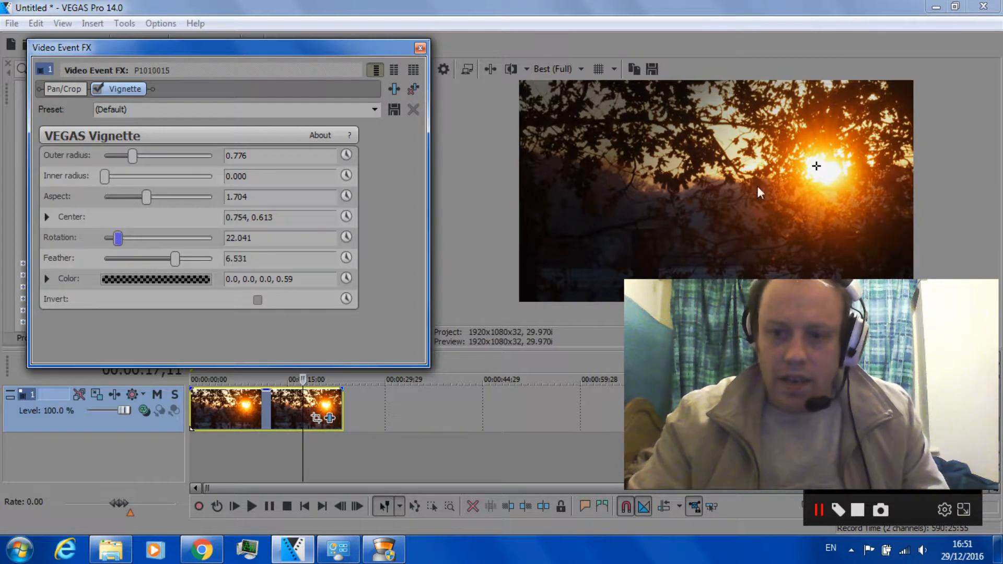
mouse_move(440, 211)
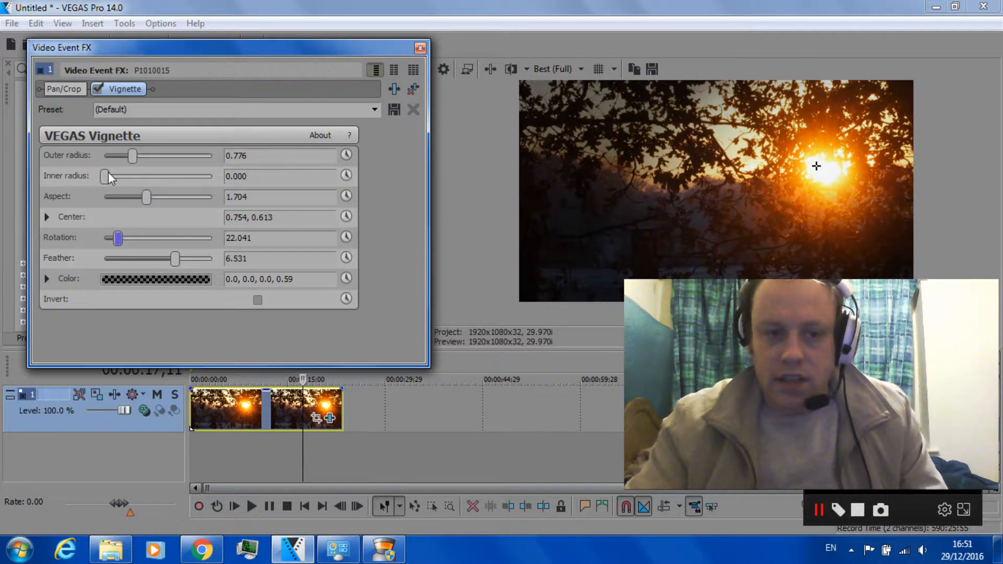
left_click_drag(106, 175, 213, 175)
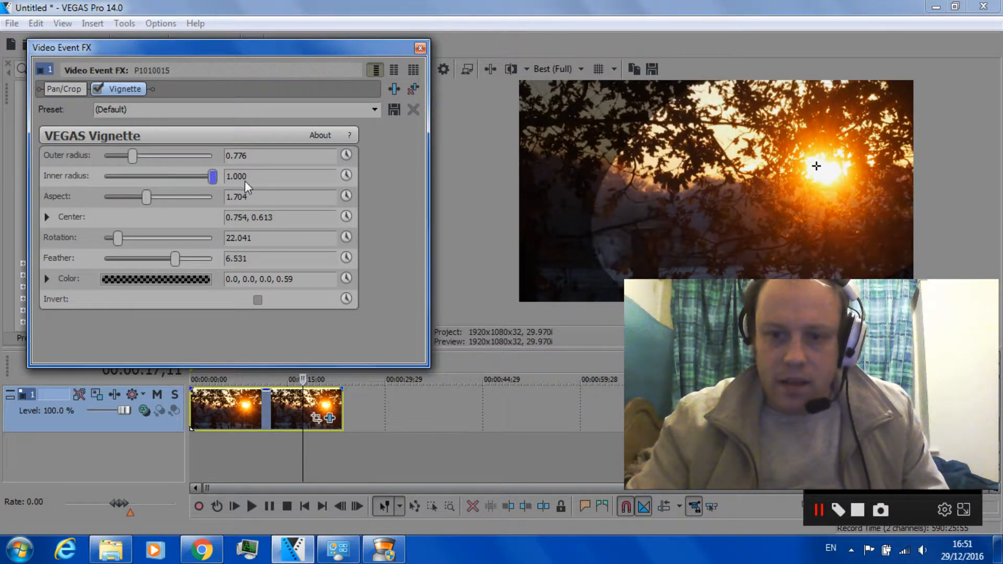
left_click_drag(214, 175, 105, 175)
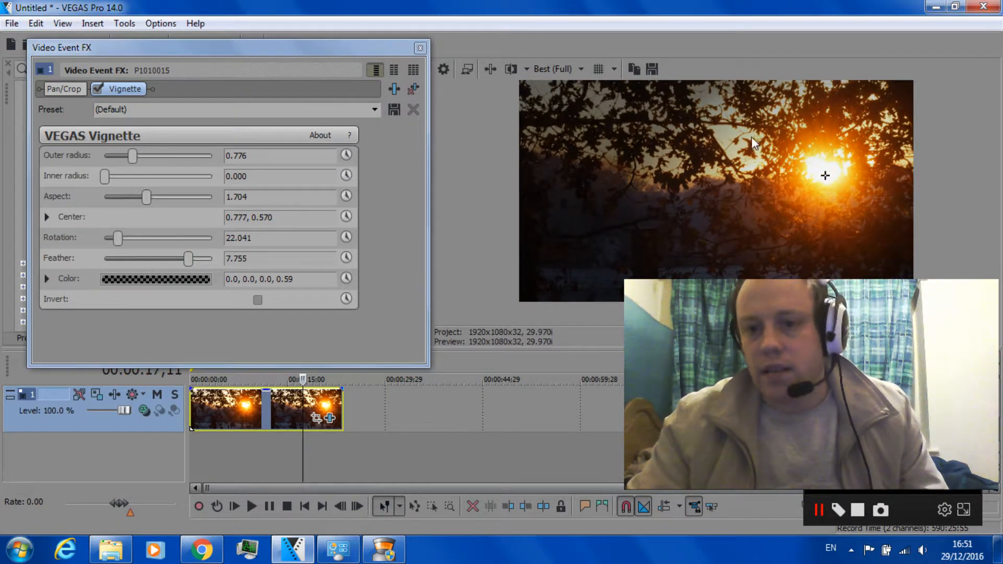
left_click(155, 279)
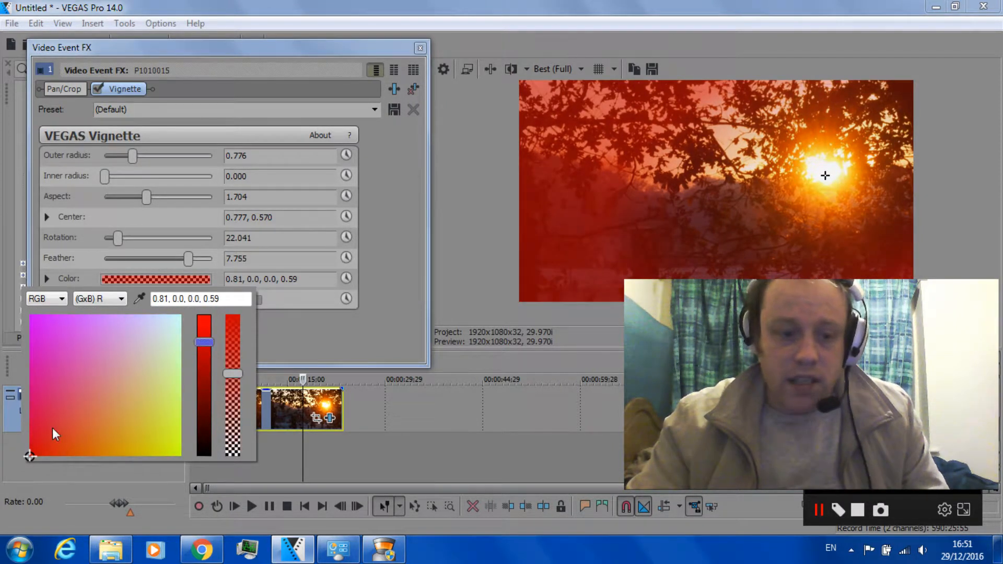
Step: Pick an orange-red tint, drop Aspect to minimum, enlarge Outer radius and reduce Rotation to about 83°
left_click(64, 444)
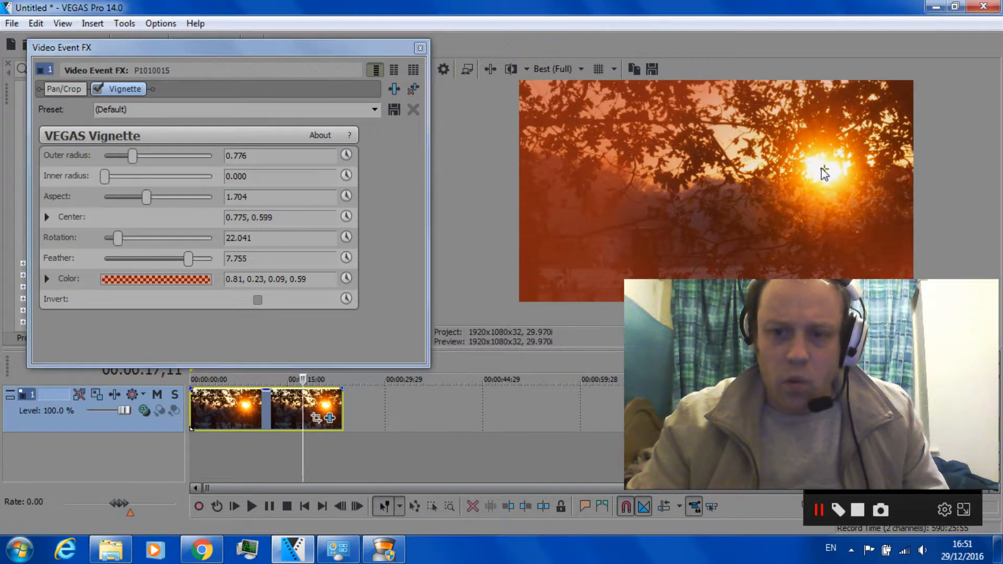
left_click_drag(147, 197, 166, 197)
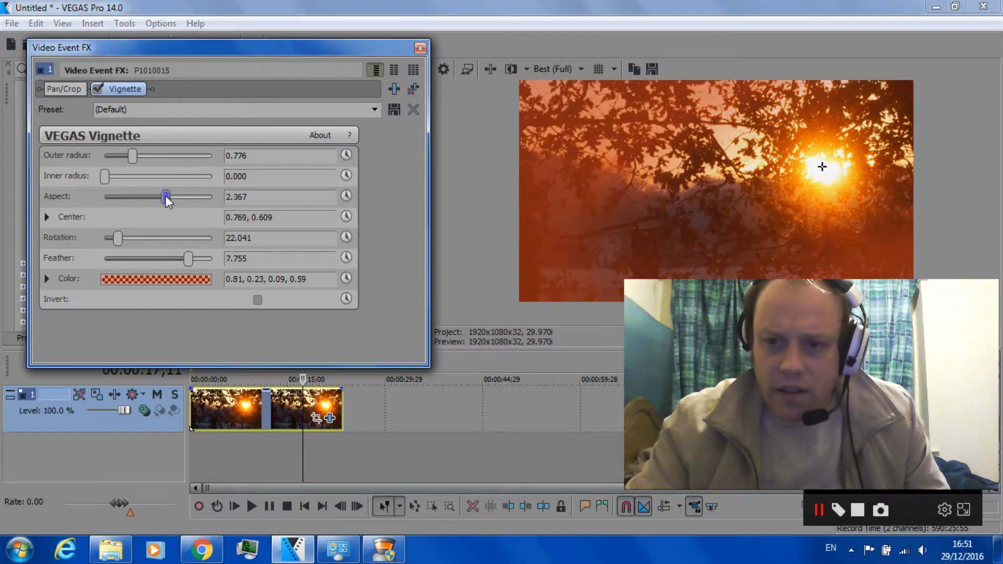
left_click_drag(166, 196, 129, 197)
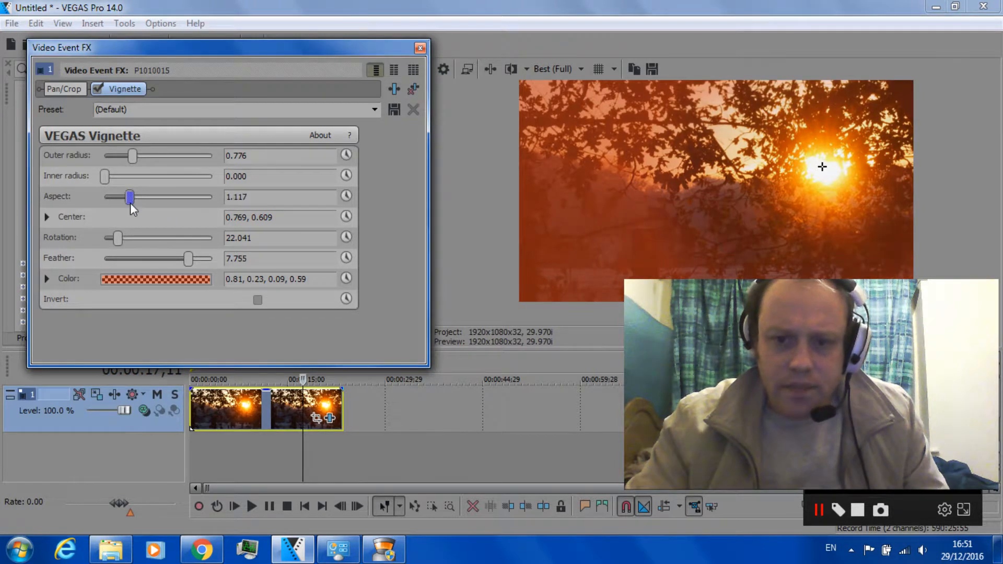
left_click_drag(130, 197, 105, 197)
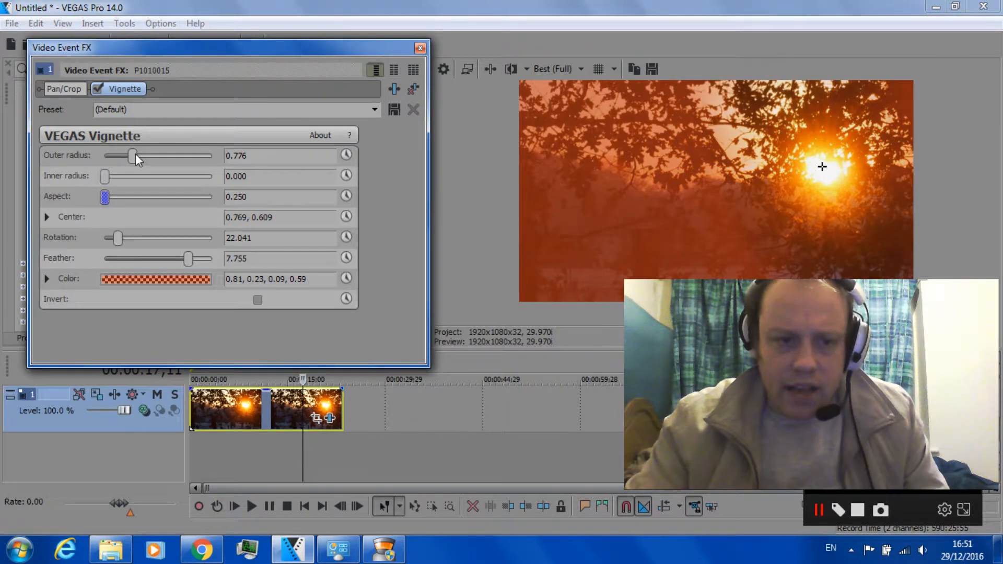
left_click_drag(133, 155, 159, 156)
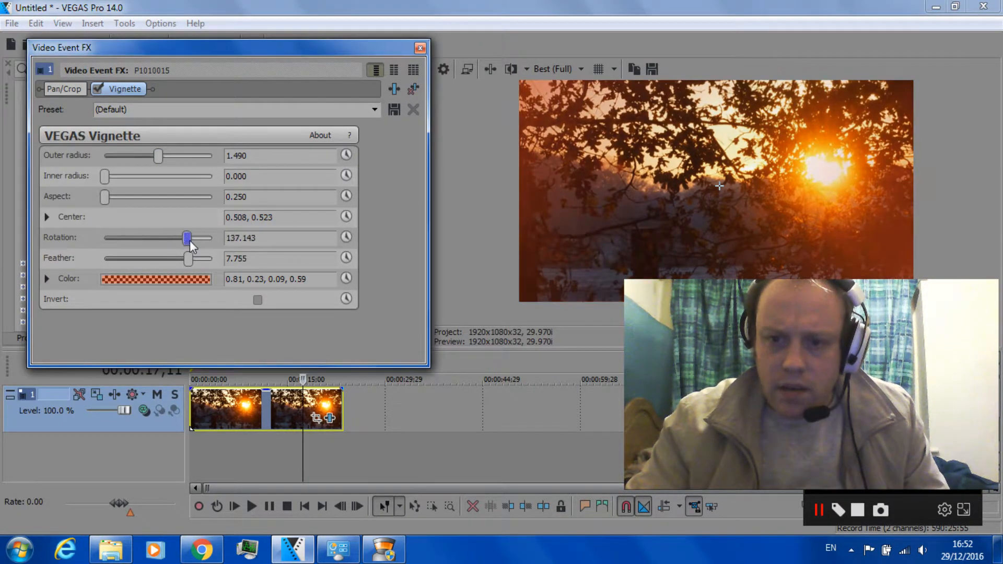
left_click_drag(188, 237, 155, 237)
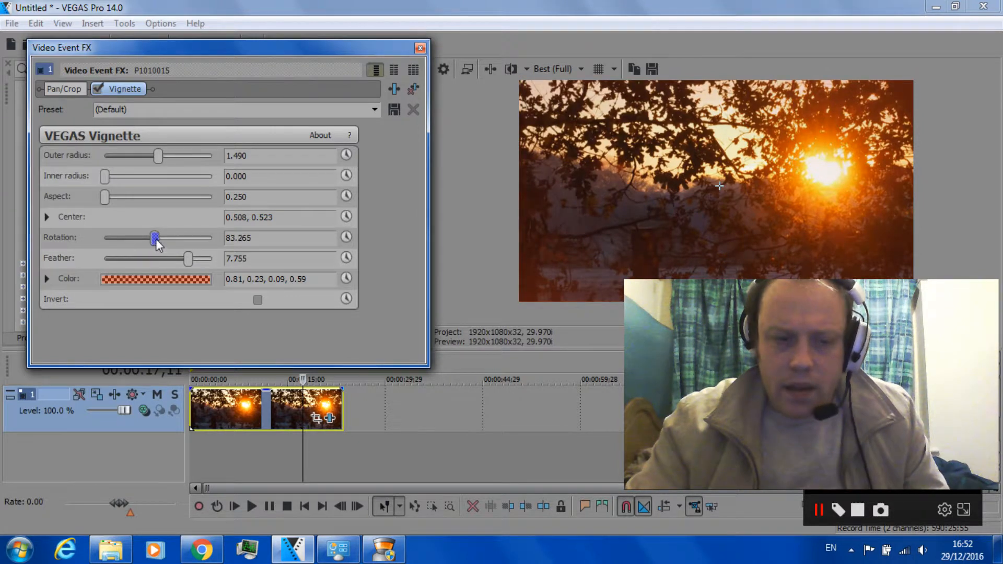
Step: Set the tint to 30% opacity, nudge Inner radius up and settle Outer radius at 0.776
left_click(156, 278)
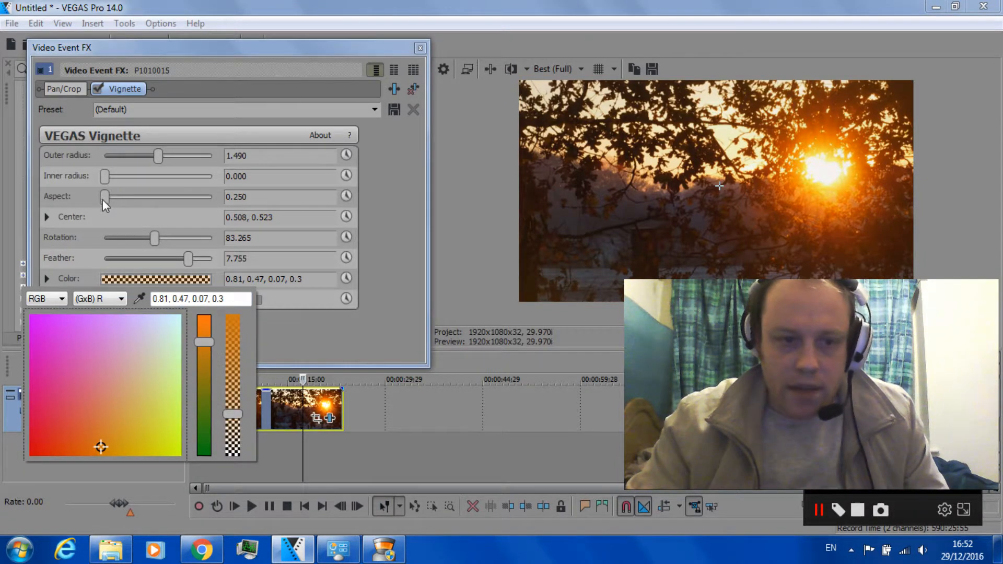
left_click_drag(105, 176, 116, 176)
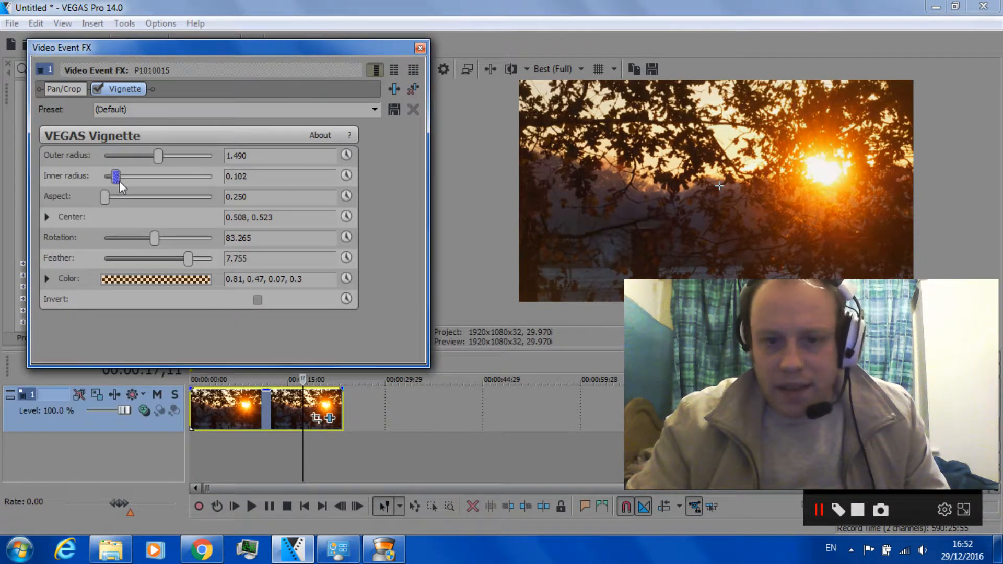
left_click_drag(159, 156, 125, 156)
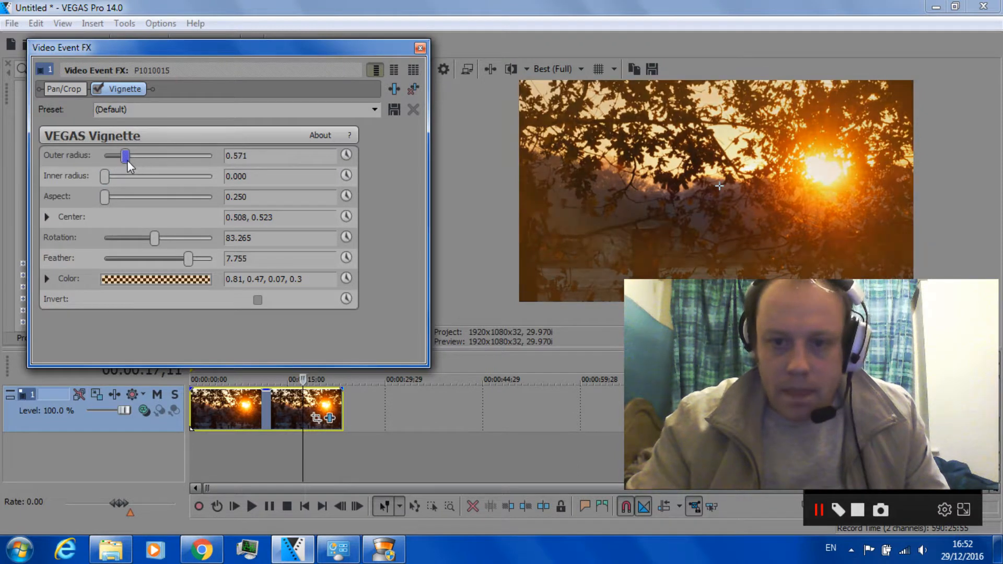
left_click_drag(125, 156, 106, 156)
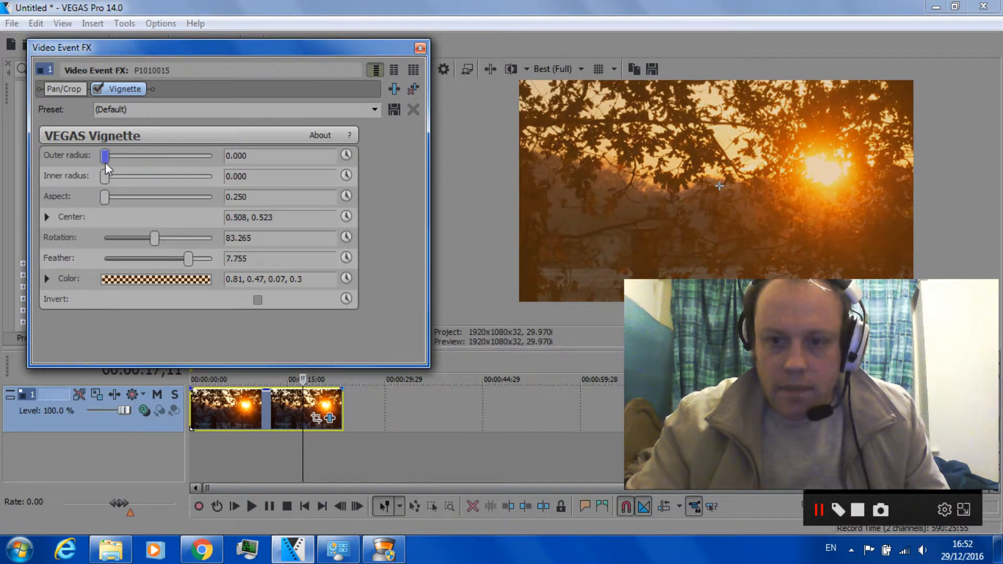
left_click_drag(106, 155, 133, 155)
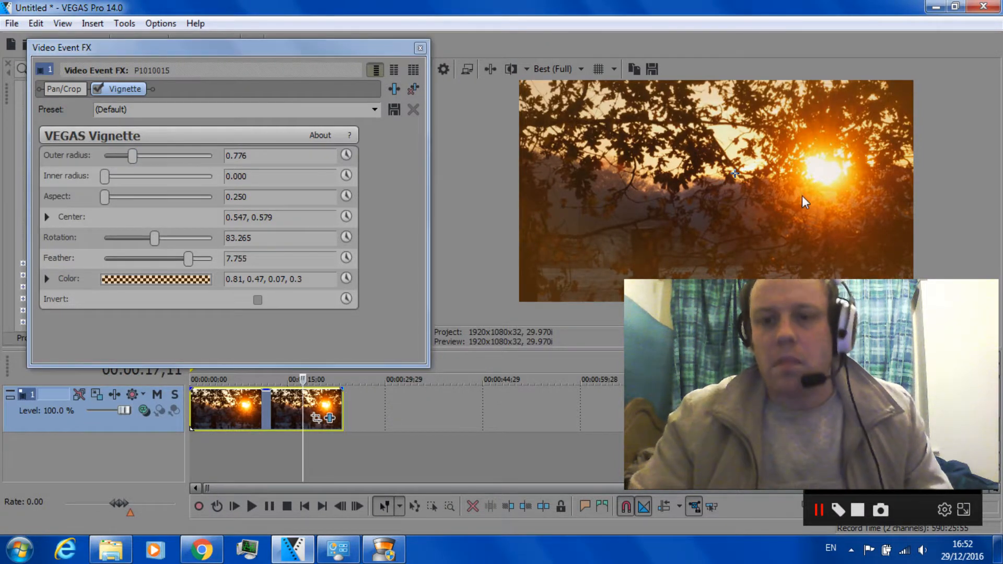
mouse_move(641, 204)
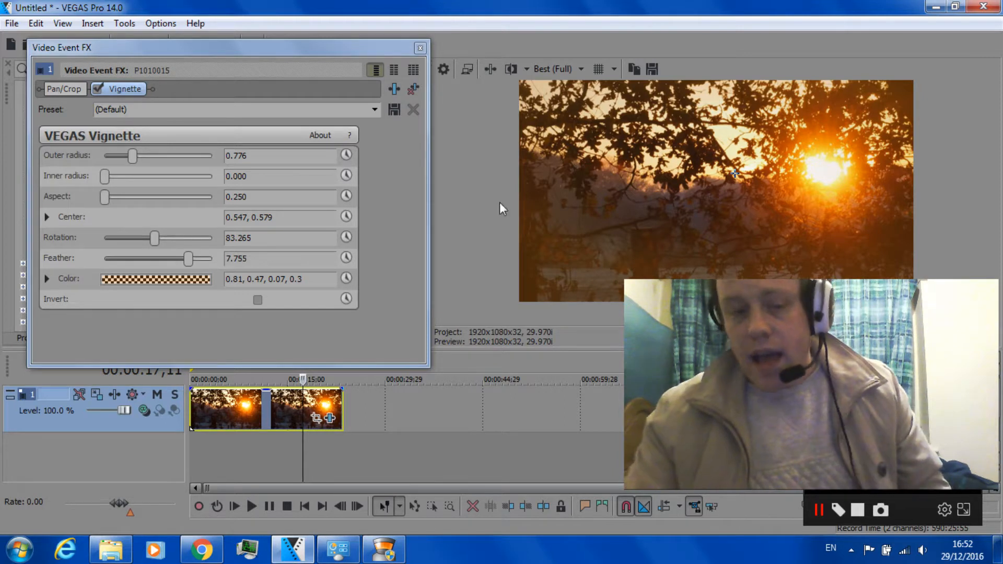
Step: Remove the tuned vignette, apply the Edges preset to the clip, then remove it
left_click(64, 88)
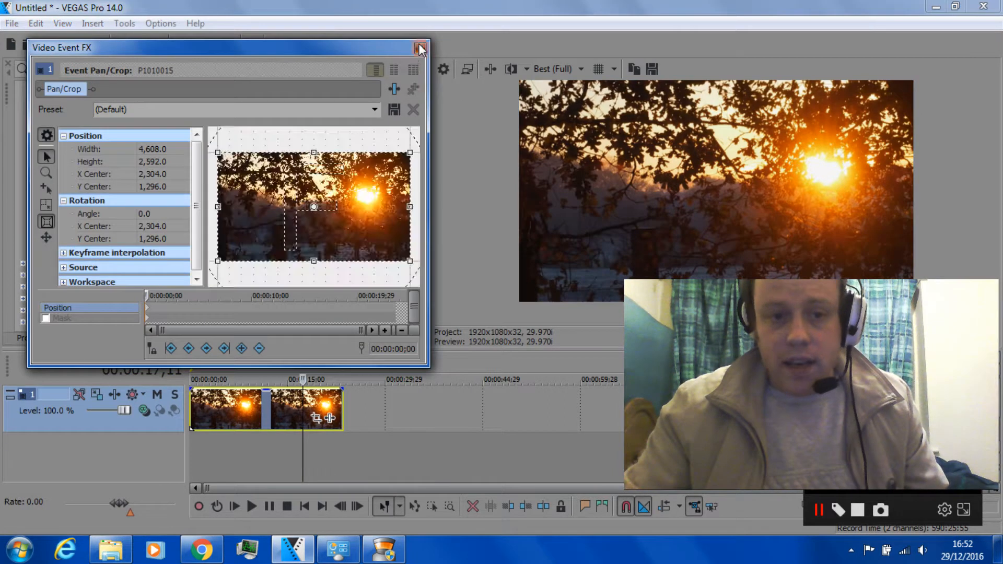
left_click(420, 47)
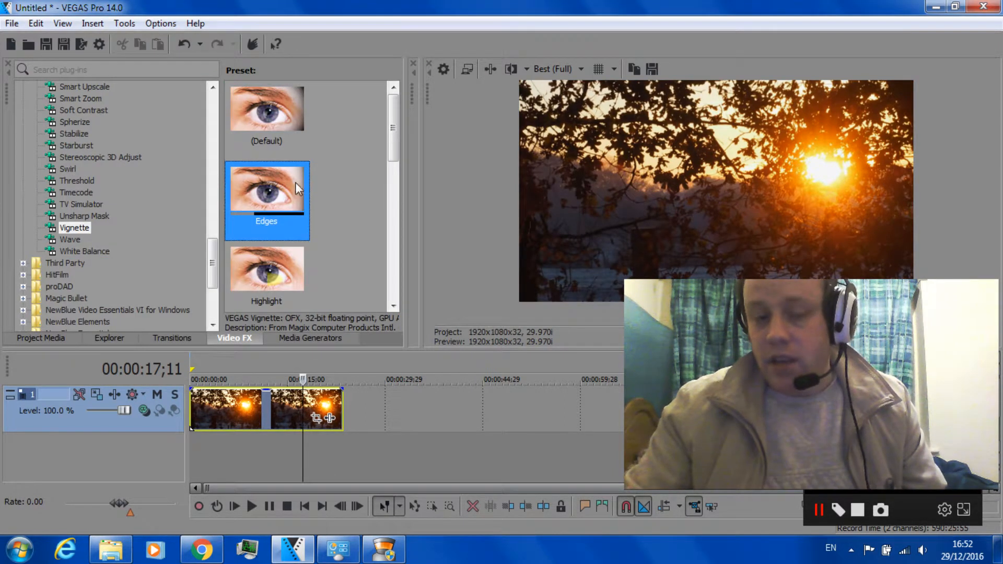
double_click(267, 186)
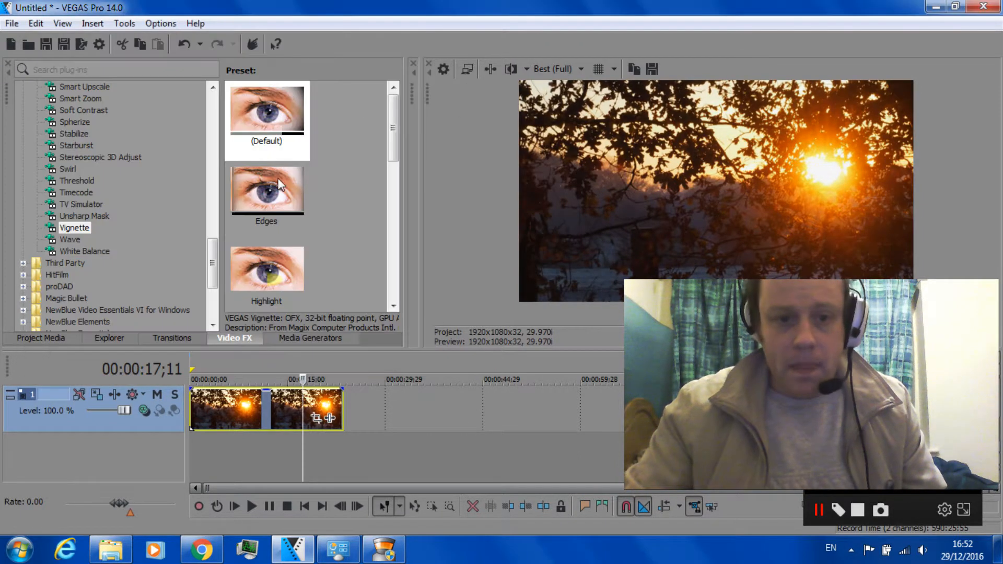
double_click(267, 189)
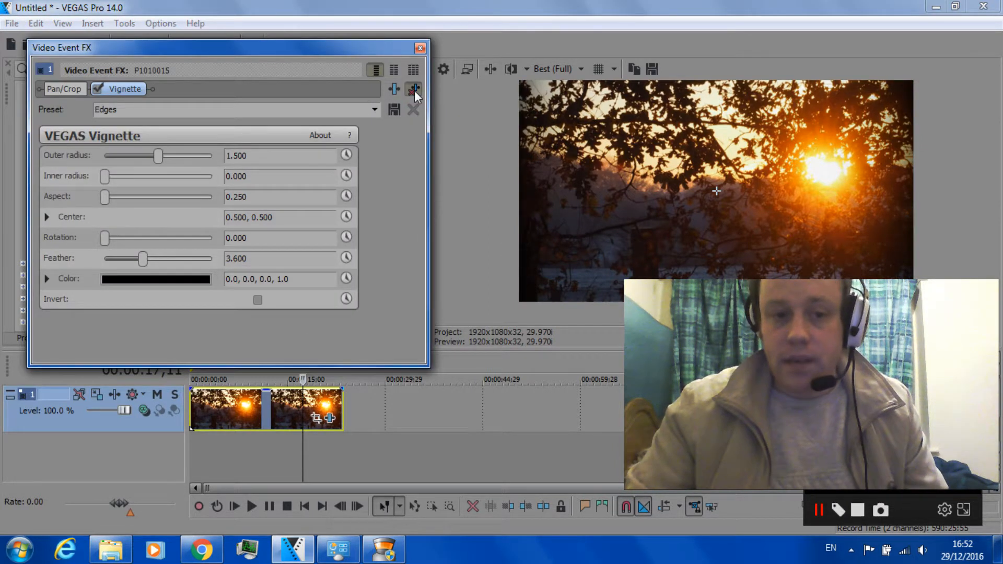
left_click(415, 88)
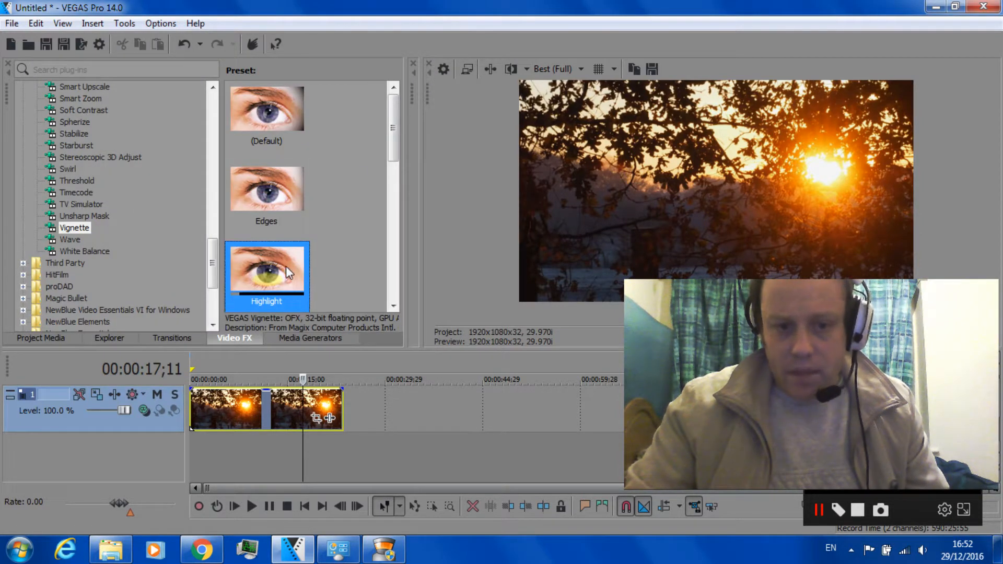
Step: Apply the Highlight preset, remove it and close Video Event FX, leaving no vignette
double_click(266, 274)
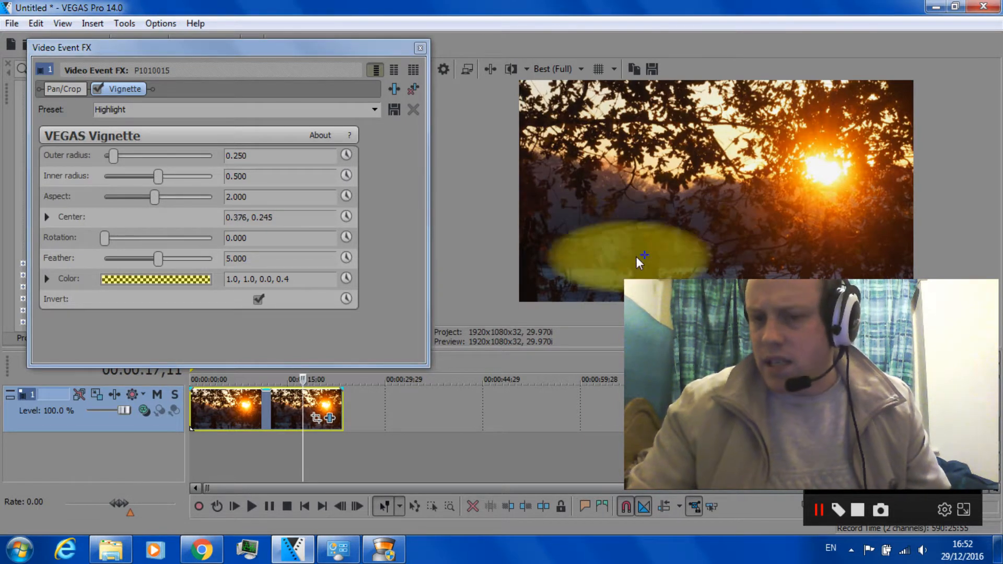
left_click(64, 89)
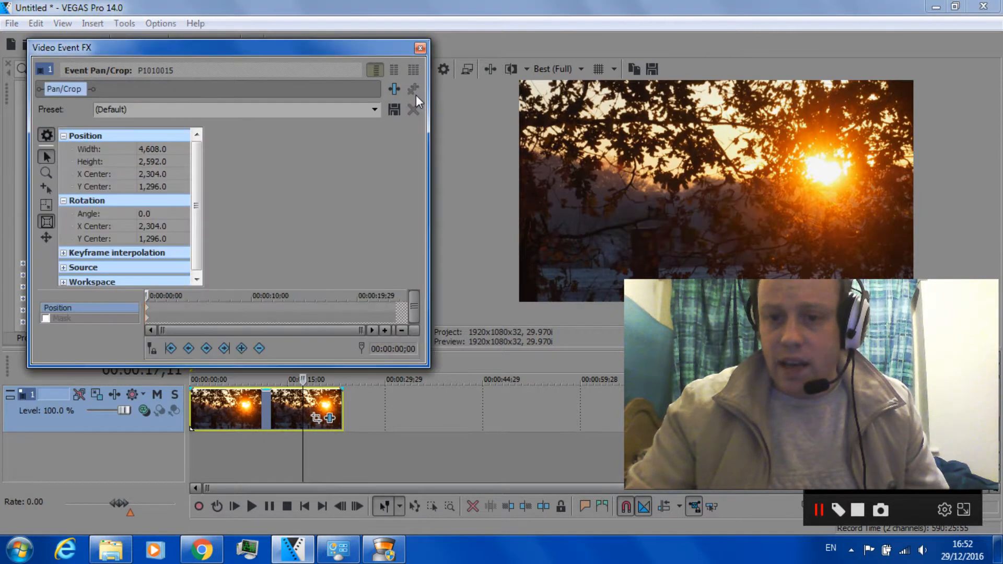
left_click(420, 48)
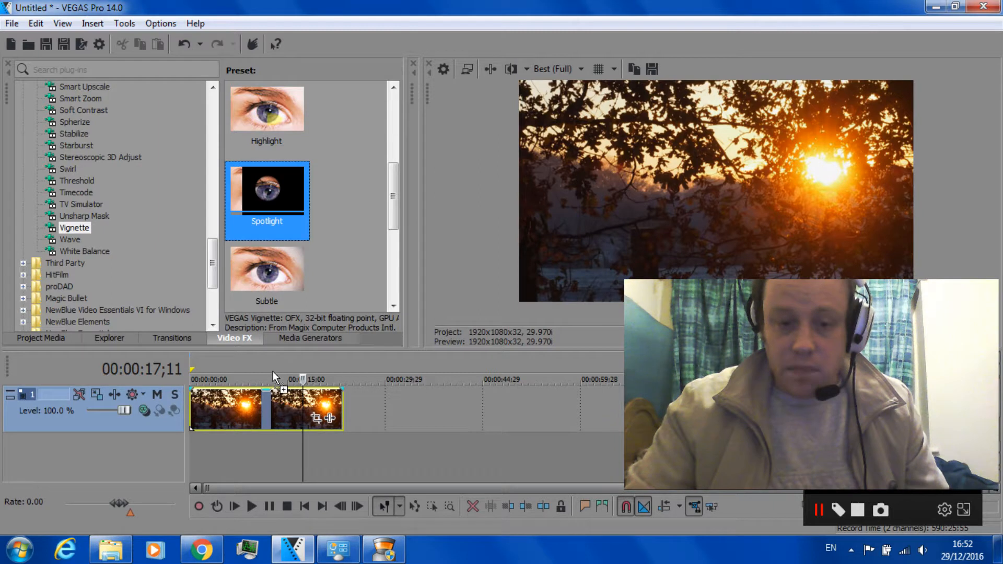
Step: Try Spotlight on the event, then apply the Spotlight preset as a Video Output FX
double_click(267, 187)
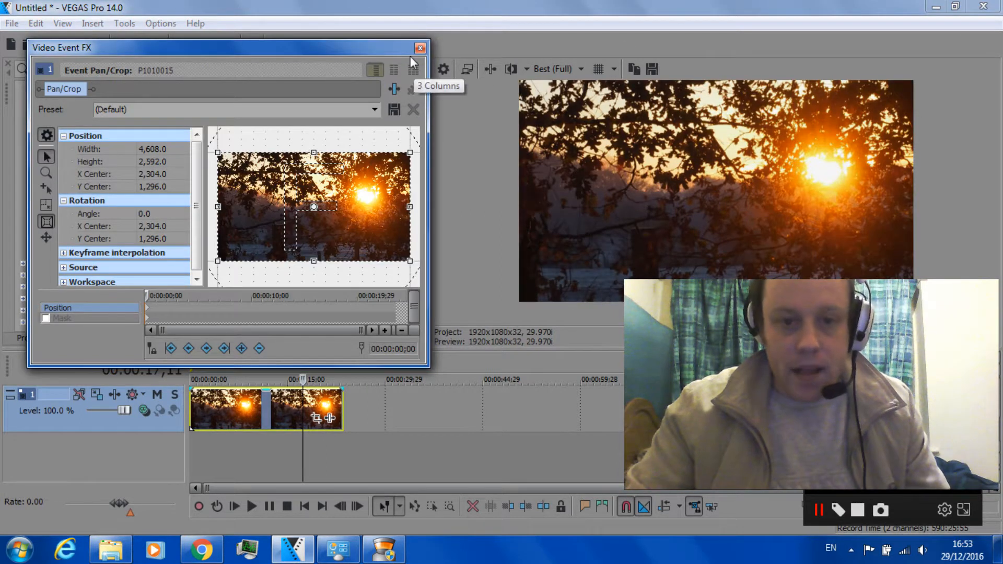
left_click(420, 48)
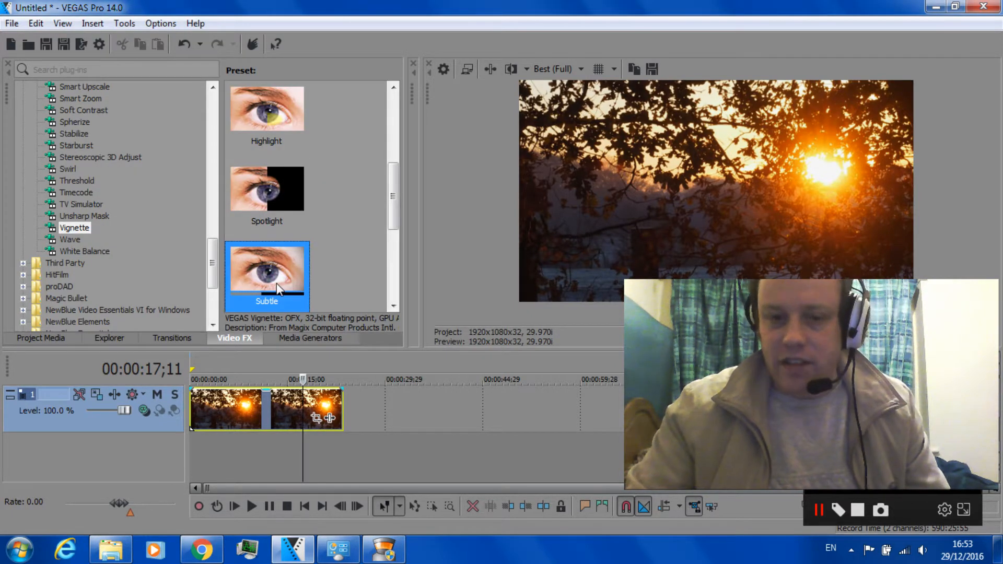
double_click(266, 188)
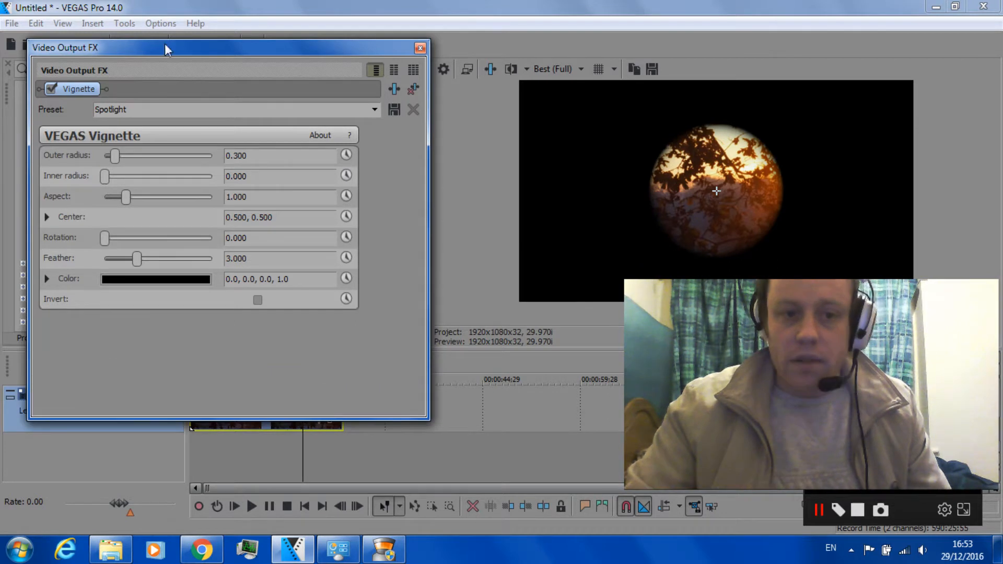
mouse_move(377, 182)
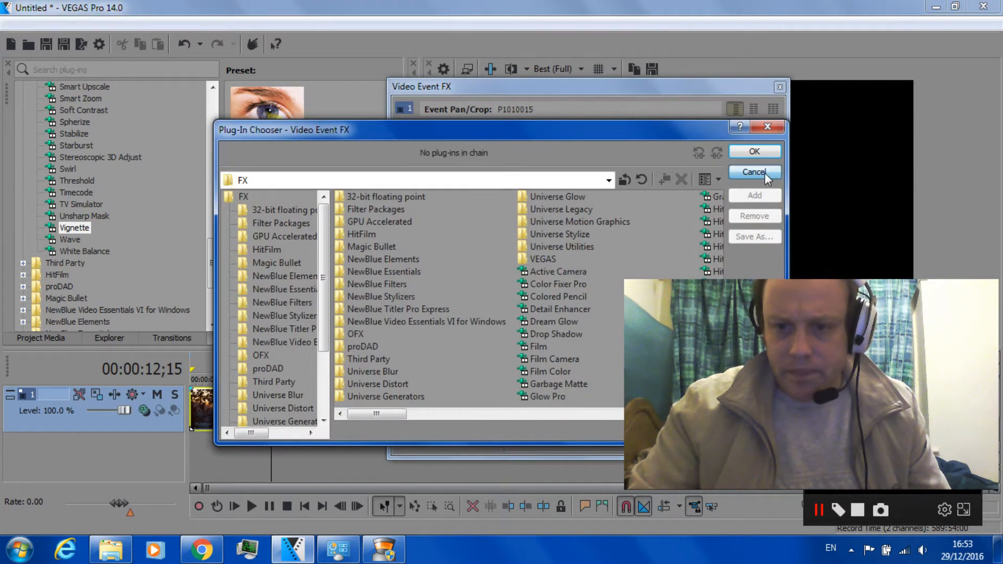
Step: Apply the Spotlight vignette preset to the sunset clip, then swap it for the White preset
left_click(755, 173)
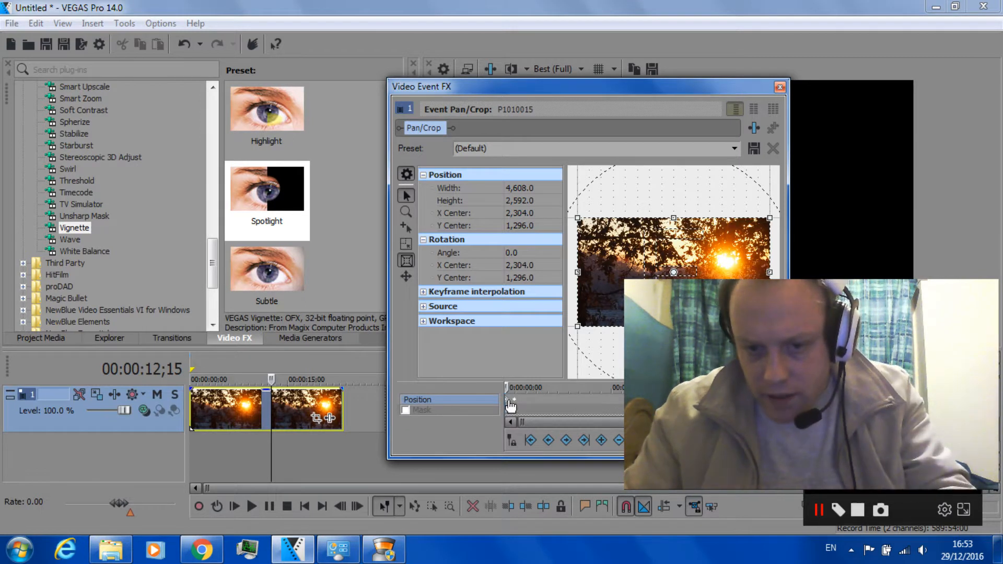
left_click(780, 87)
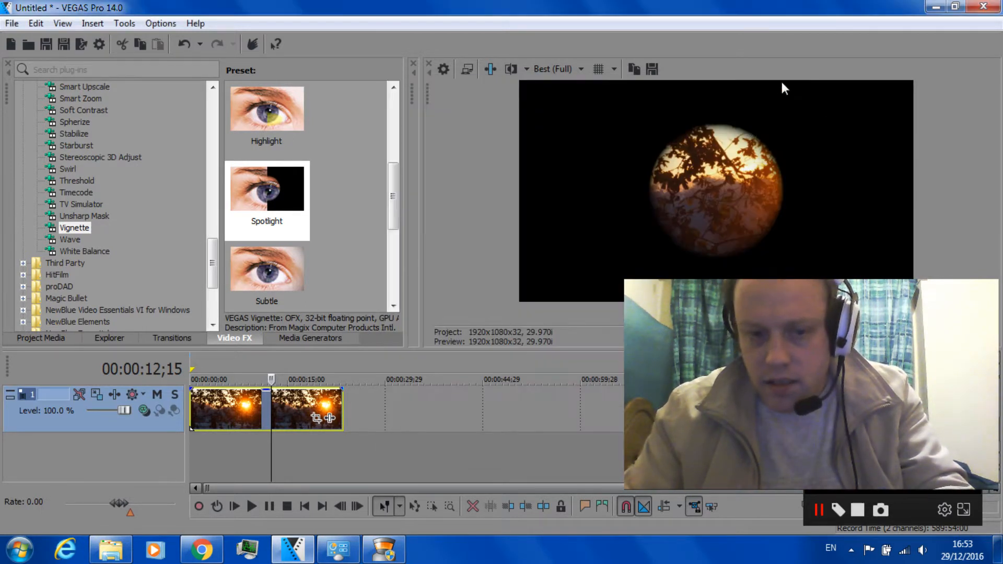
left_click(267, 187)
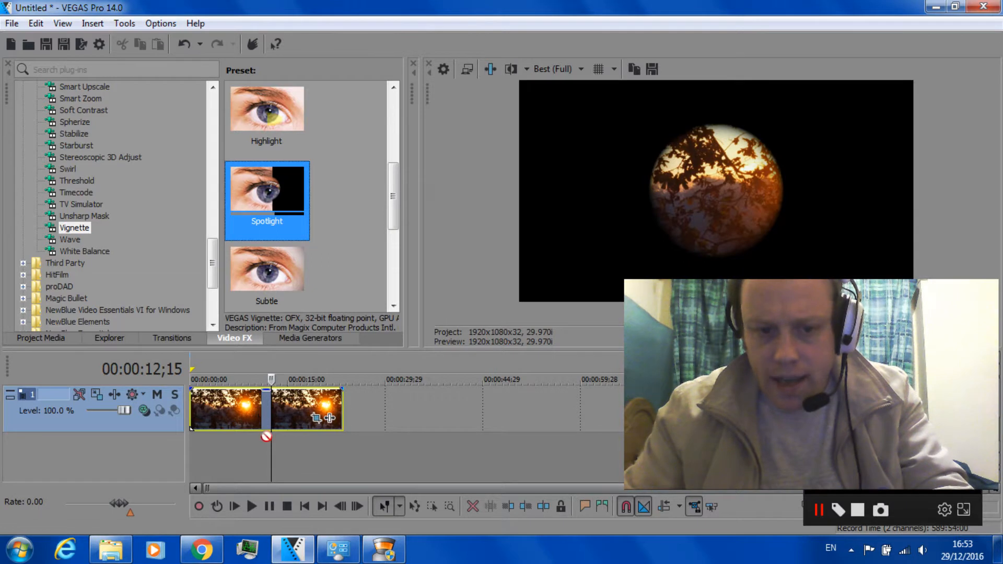
double_click(267, 186)
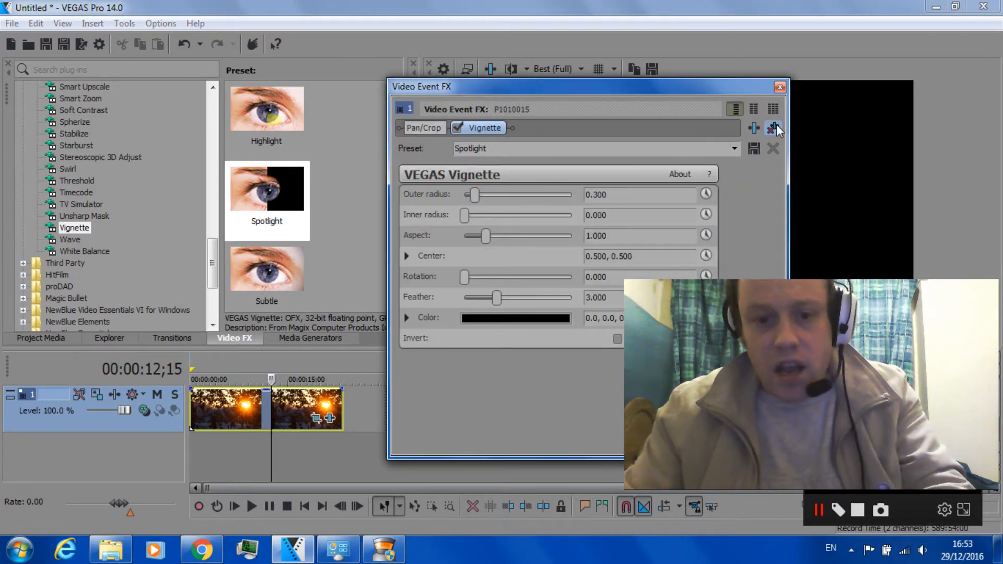
mouse_move(773, 129)
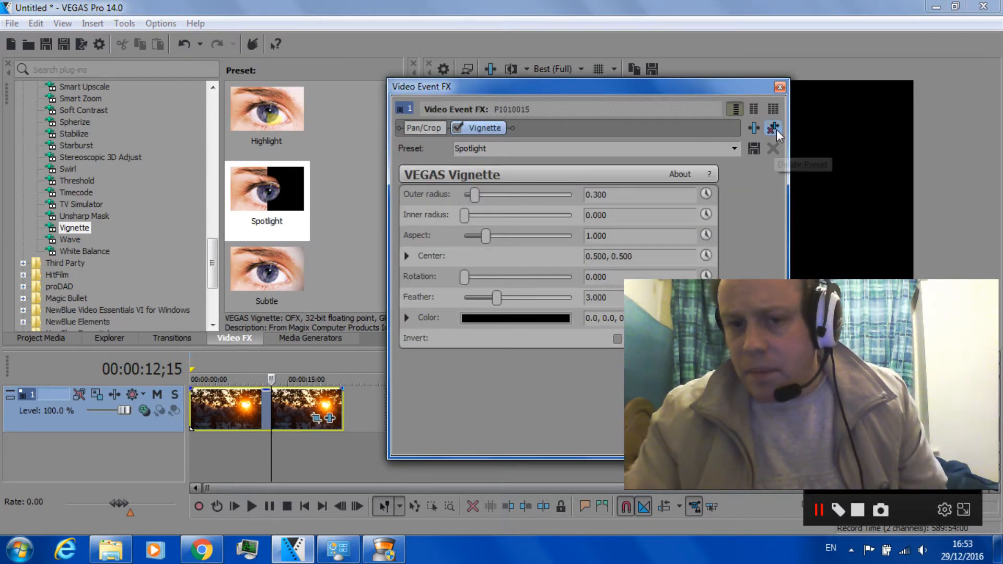
left_click(780, 86)
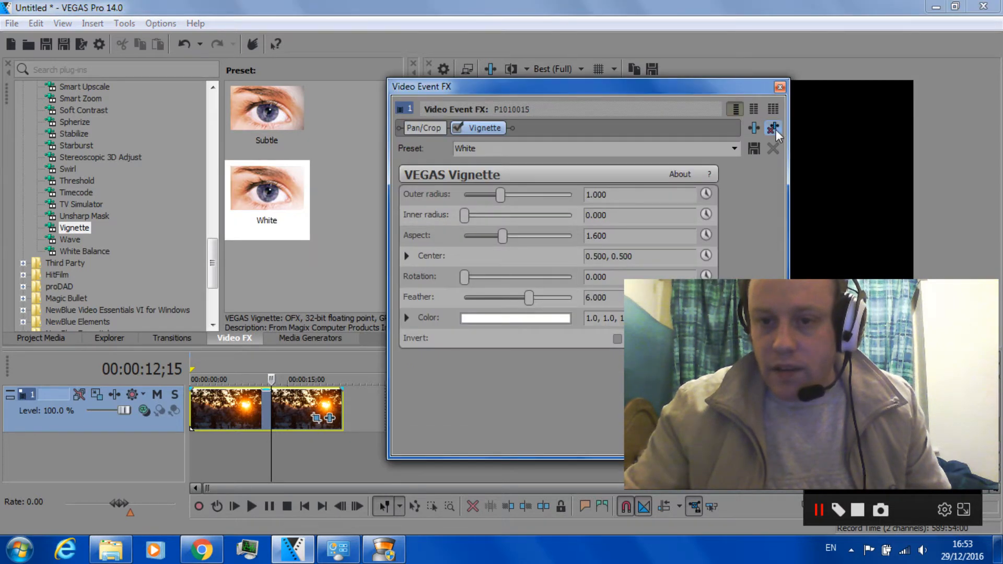
Step: Lower the White vignette colour's alpha to 0.39, then remove the vignette from the clip
left_click(424, 127)
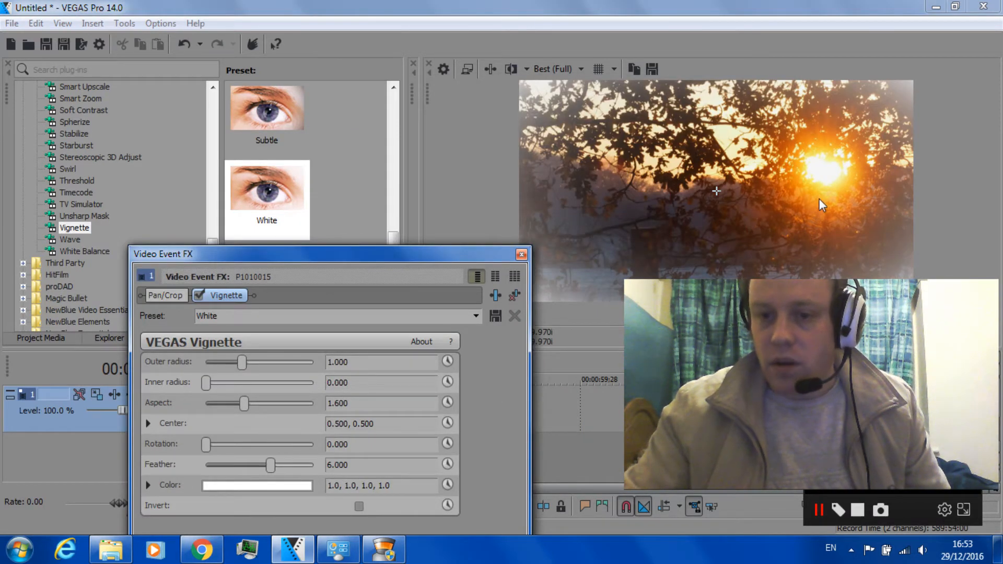
left_click(256, 485)
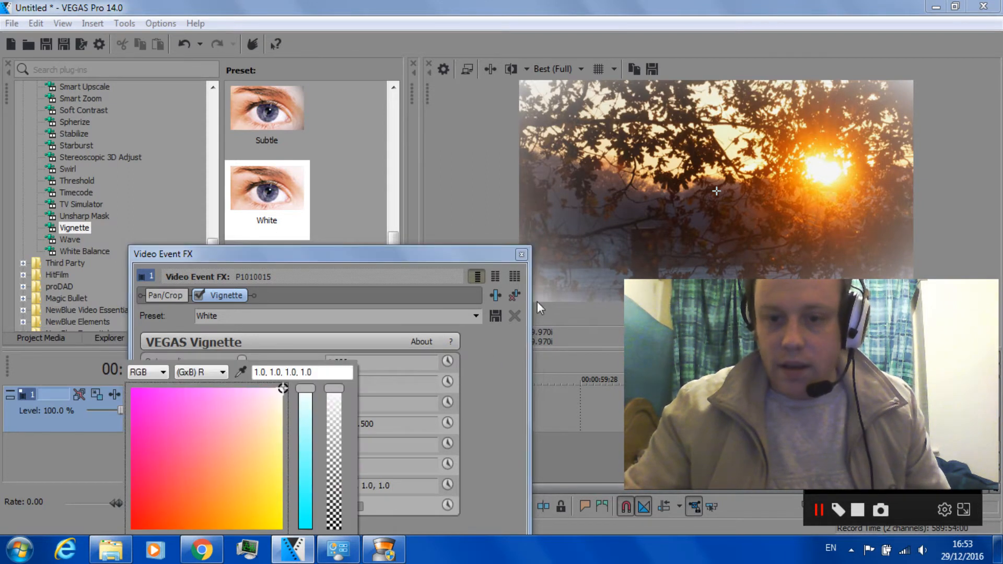
mouse_move(307, 397)
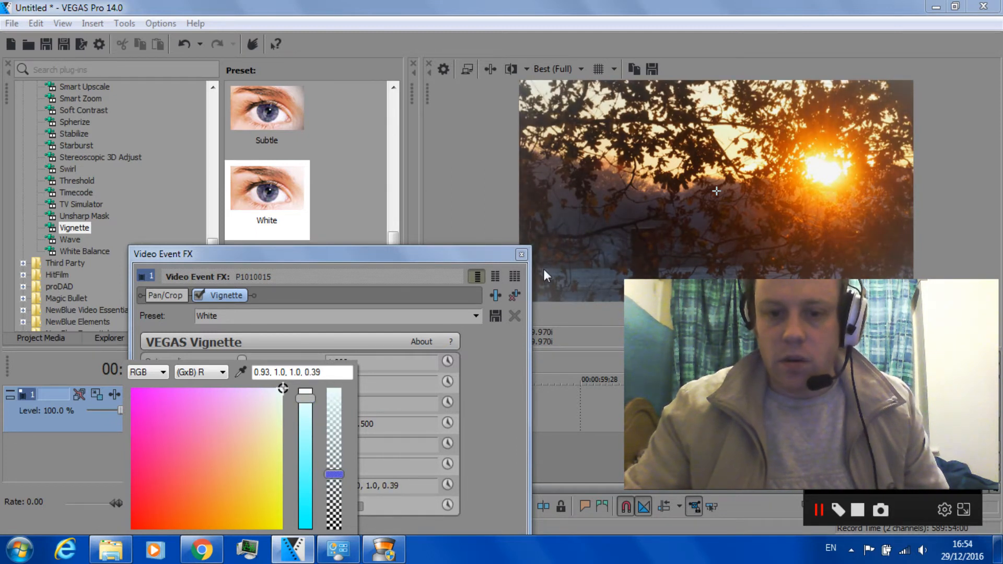
left_click(165, 295)
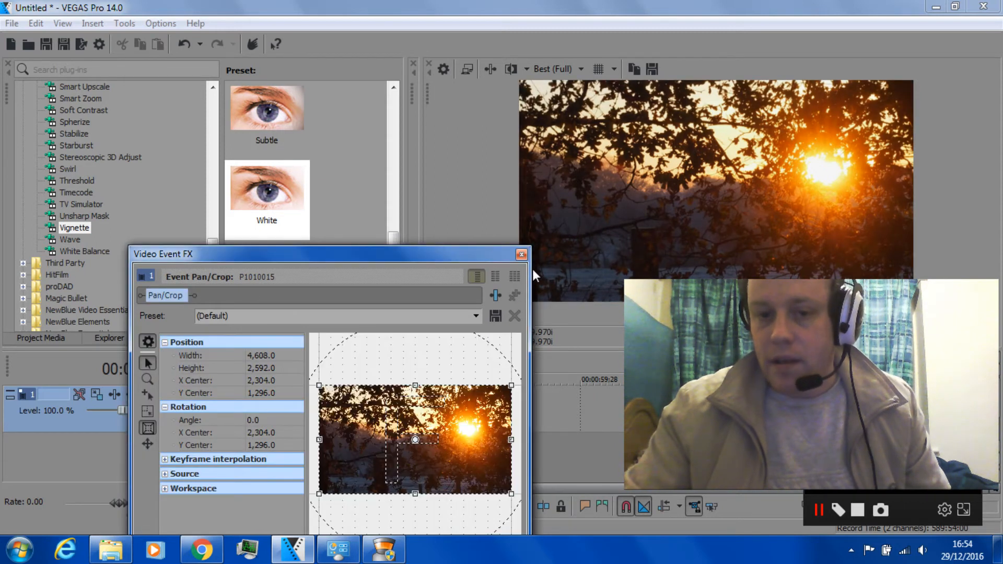
Step: Close the Video Event FX window and pick the Default vignette preset
left_click(522, 254)
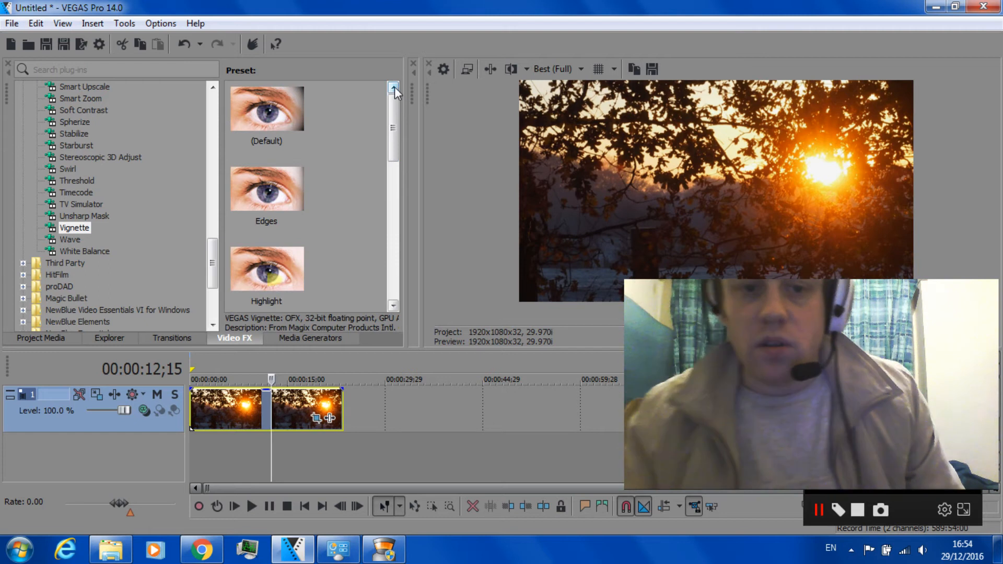
left_click(266, 120)
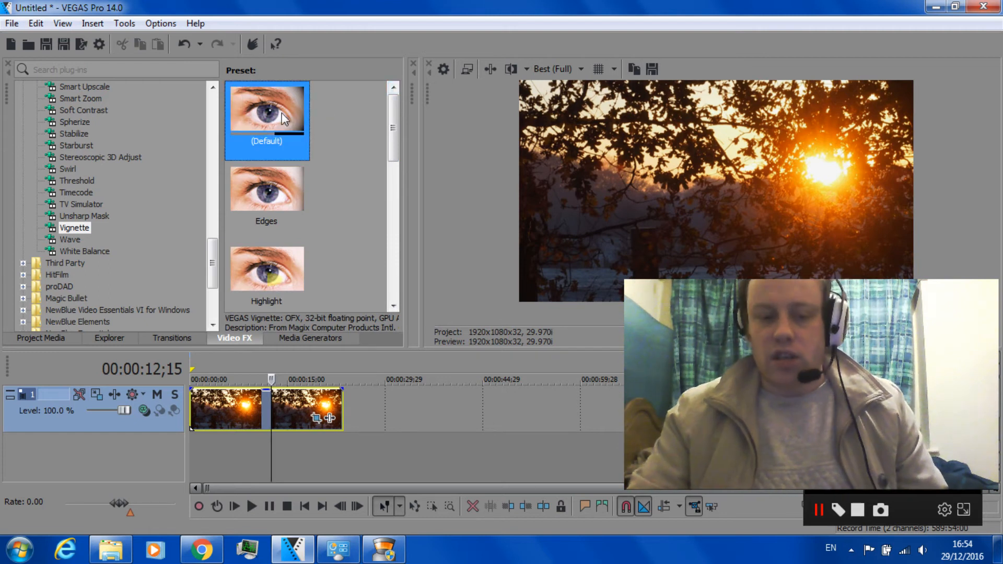